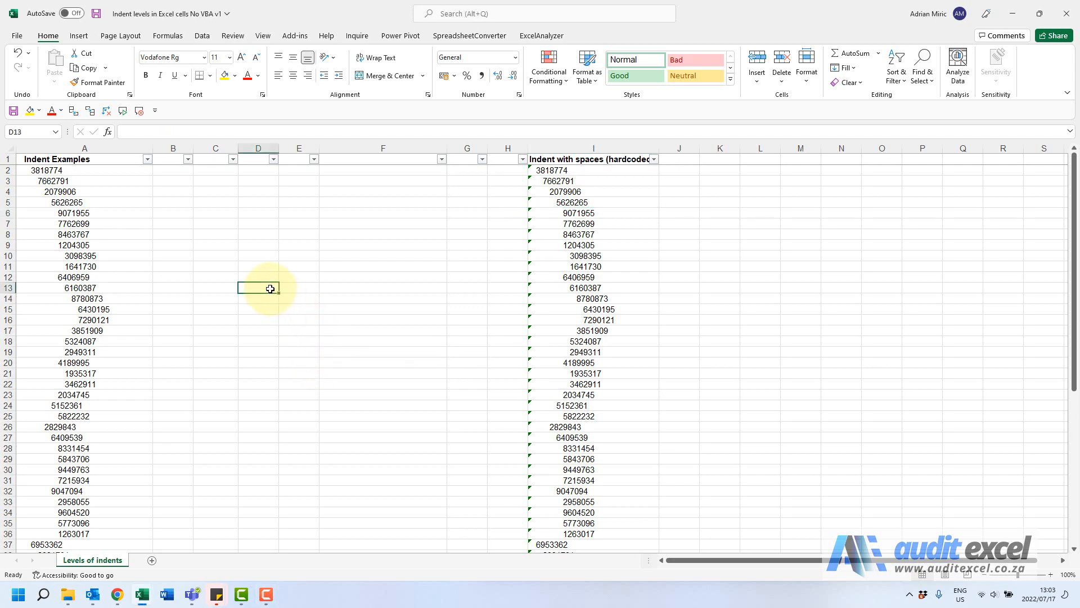
pyautogui.moveTo(246, 286)
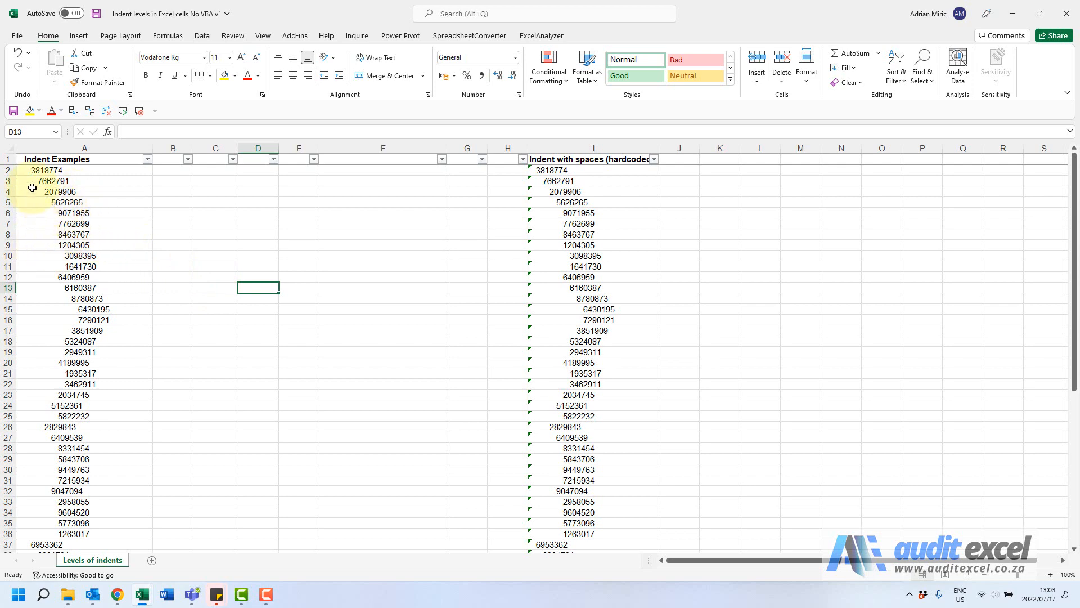
pyautogui.moveTo(38, 203)
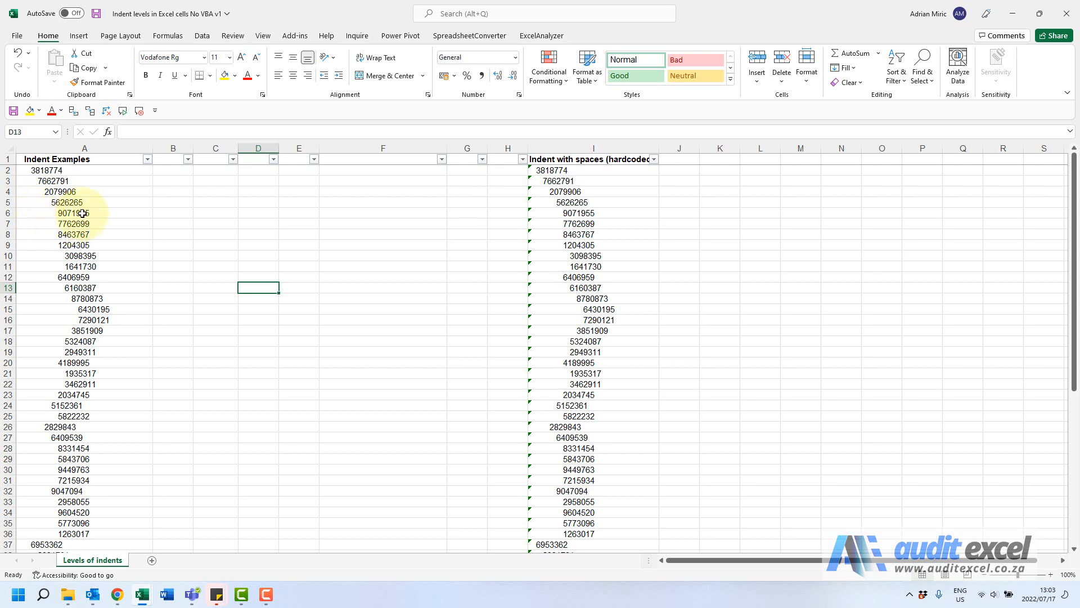
# Step: Inspect the indent formatting of accounts A6 and A2 in Format Cells without changing anything
pyautogui.moveTo(85, 213); pyautogui.dragTo(85, 244)
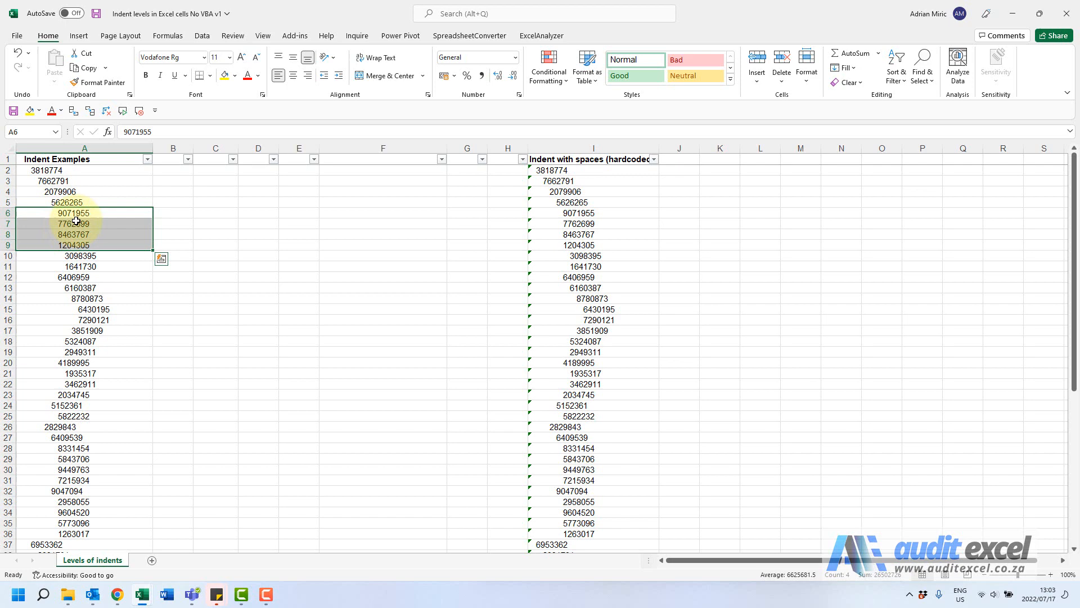
pyautogui.click(84, 213)
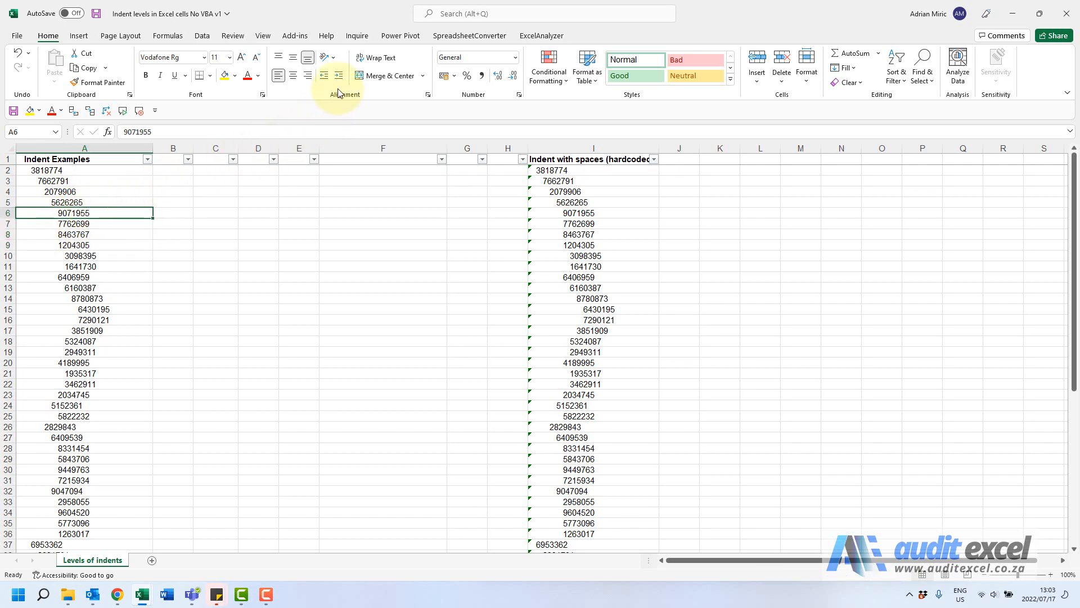
pyautogui.moveTo(437, 183)
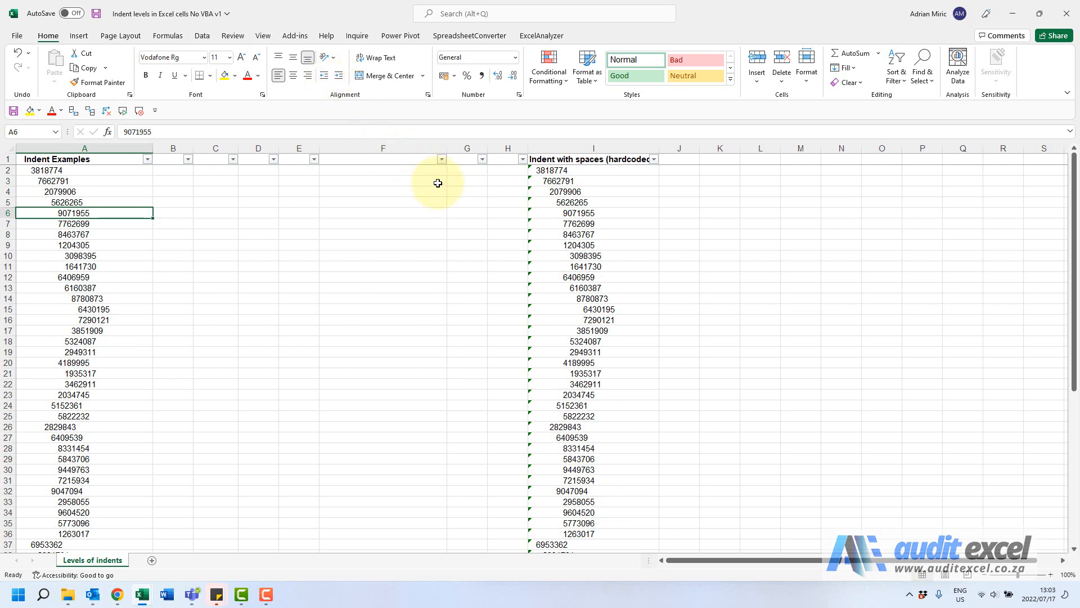
pyautogui.moveTo(284, 203)
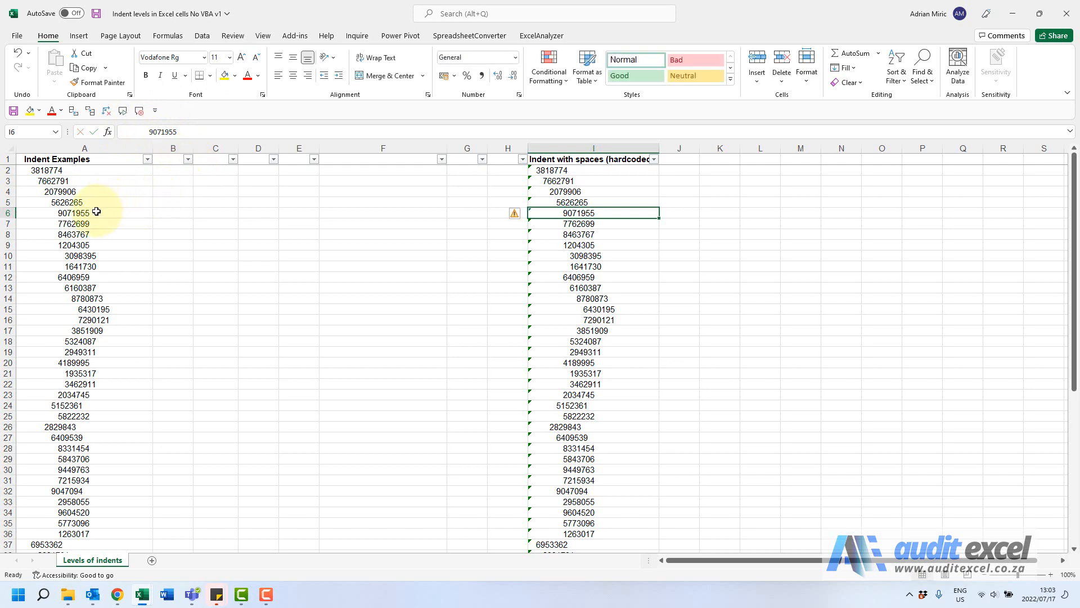
pyautogui.click(84, 213)
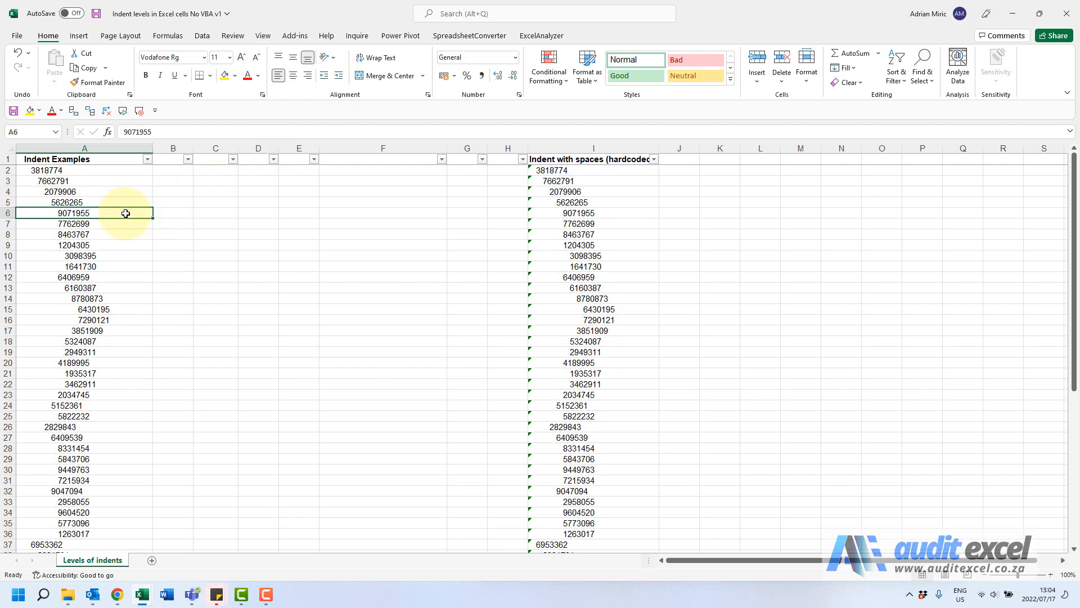
pyautogui.rightClick(124, 213)
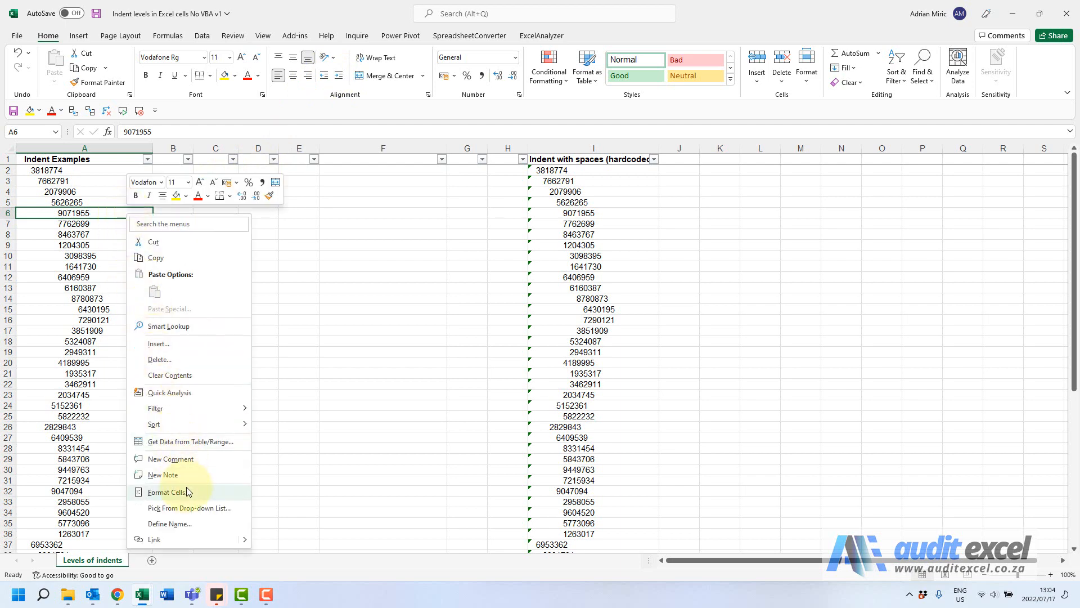
pyautogui.press('ctrl+1')
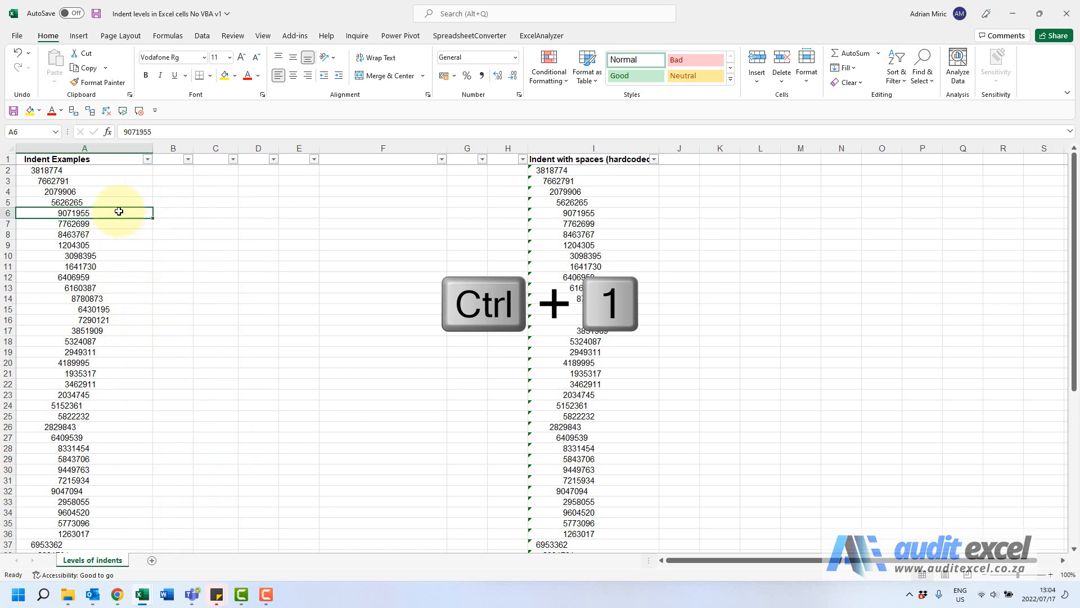
pyautogui.press('ctrl+1')
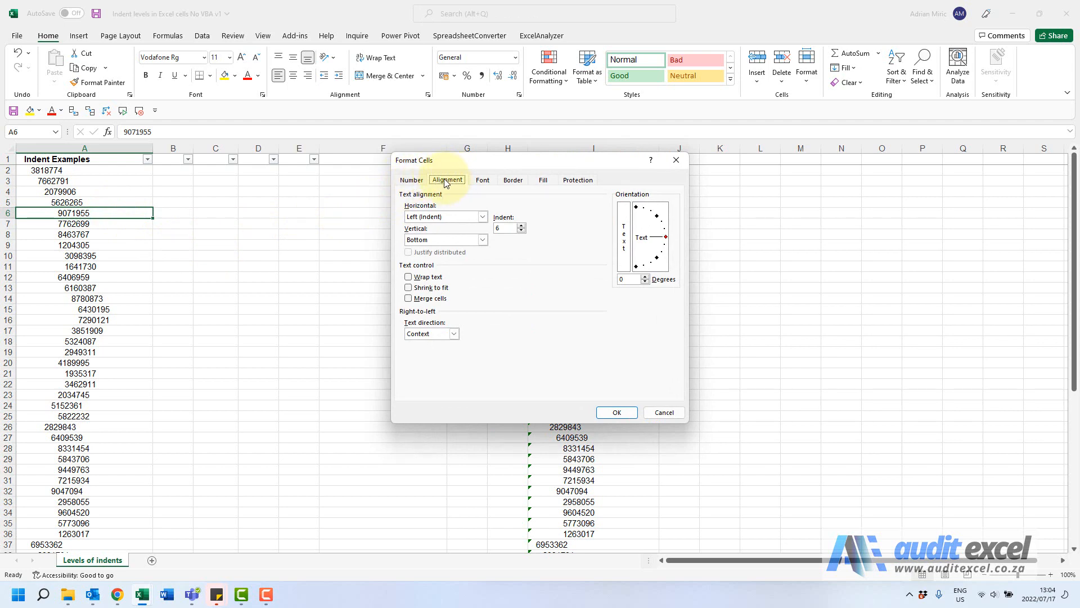
pyautogui.moveTo(504, 223)
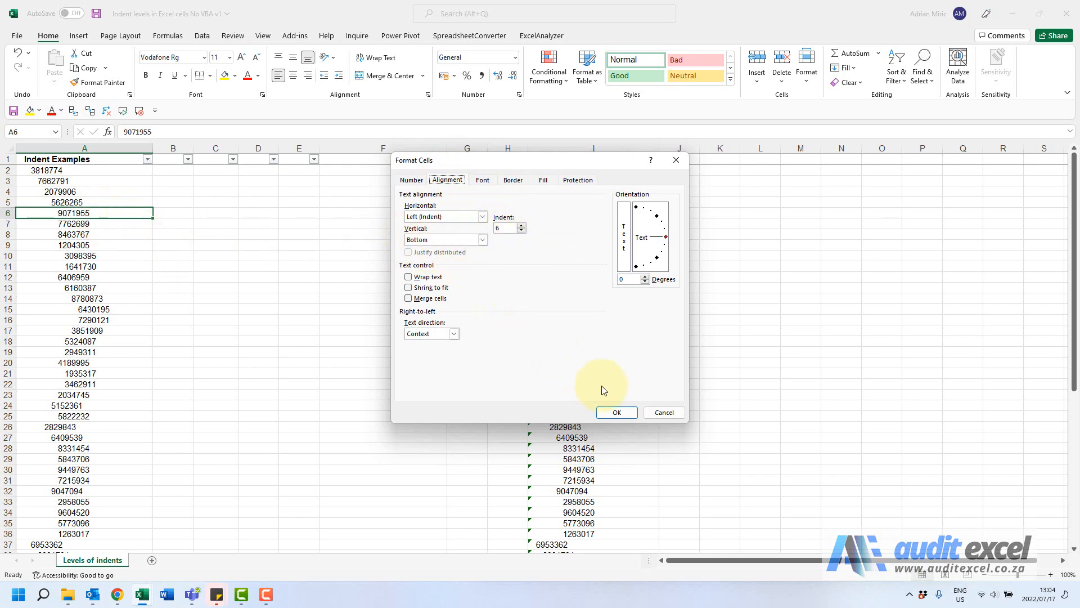
pyautogui.click(616, 412)
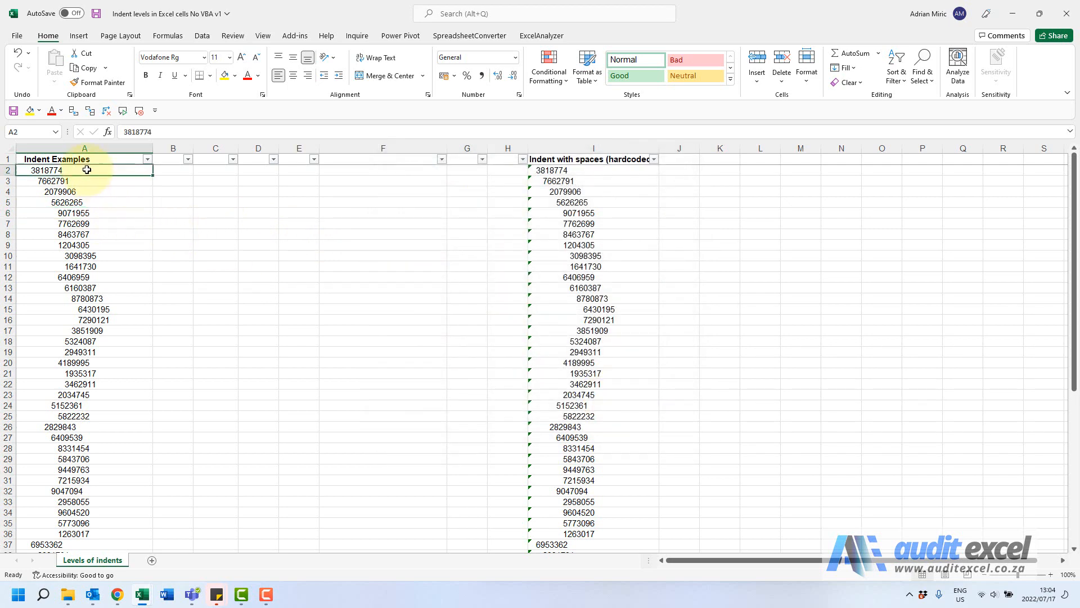
pyautogui.press('ctrl+1')
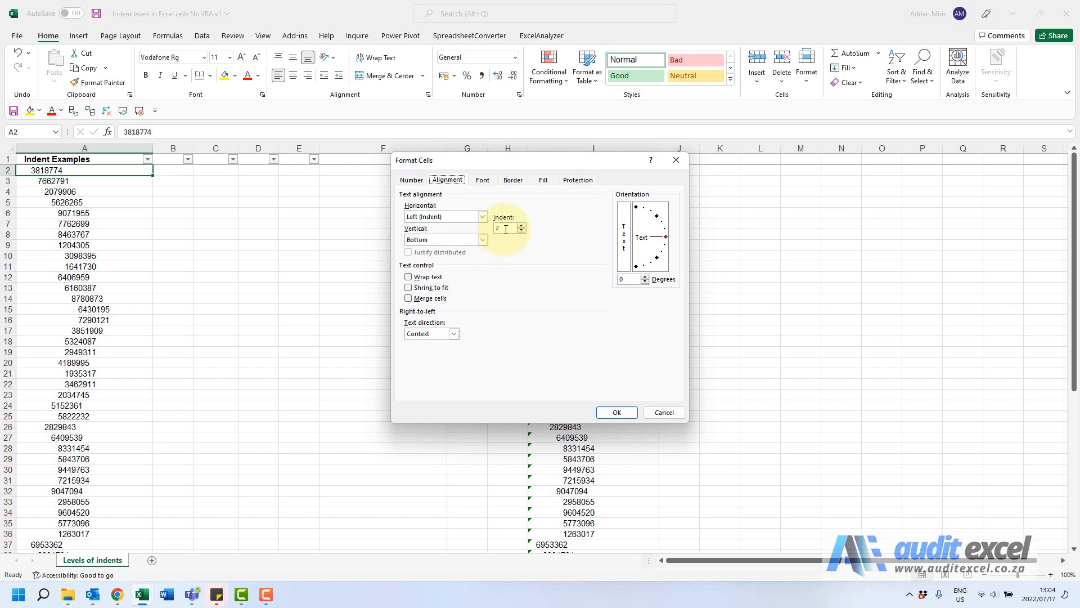
pyautogui.moveTo(126, 202)
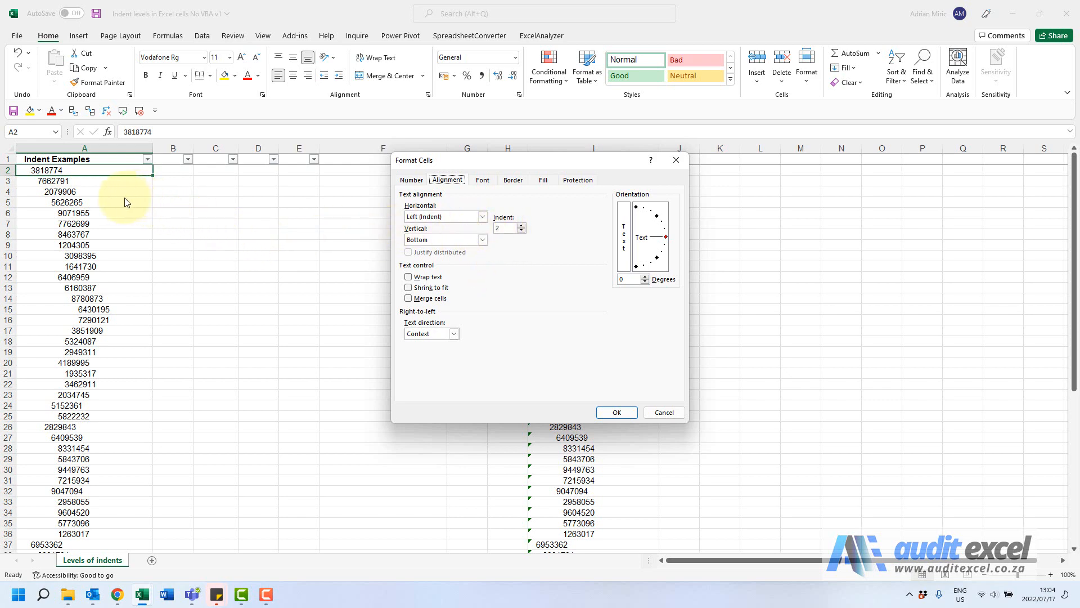
pyautogui.moveTo(510, 247)
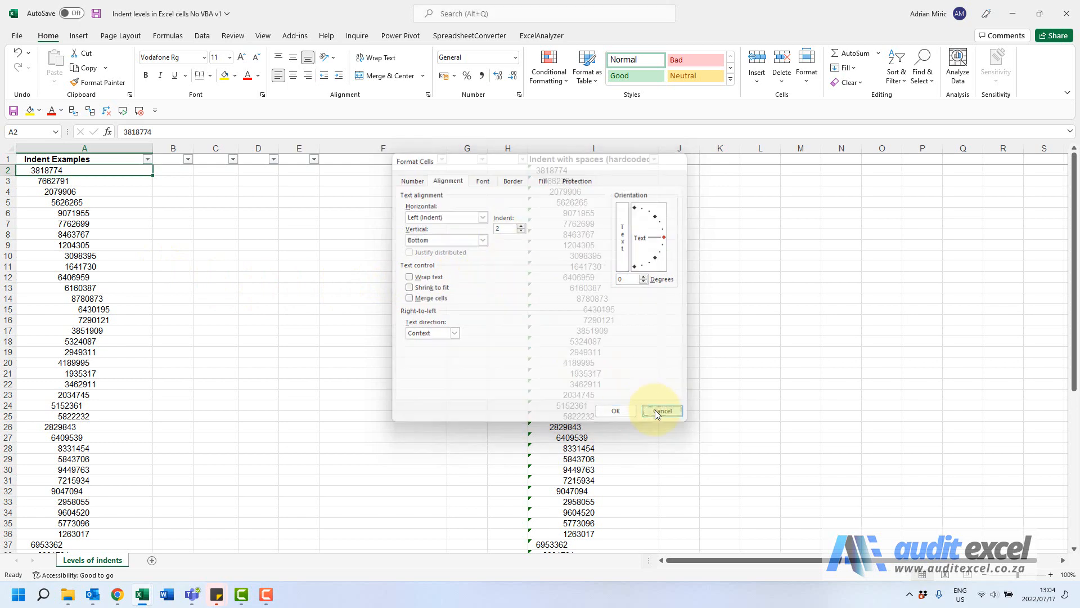
pyautogui.click(661, 411)
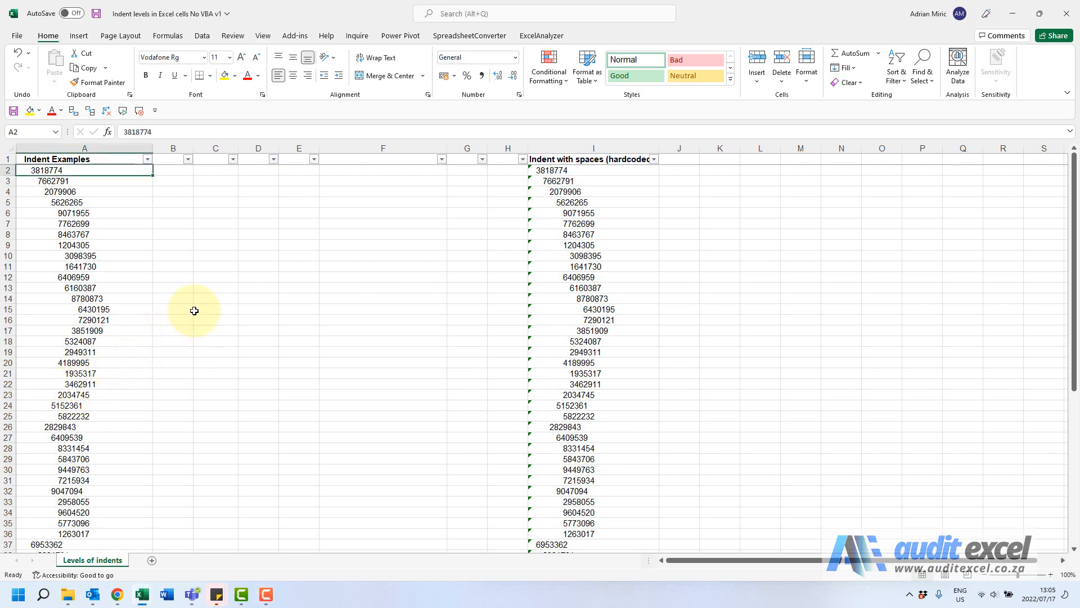
# Step: Start a Find and set its Format criteria to a specific Alignment indent level
pyautogui.click(258, 305)
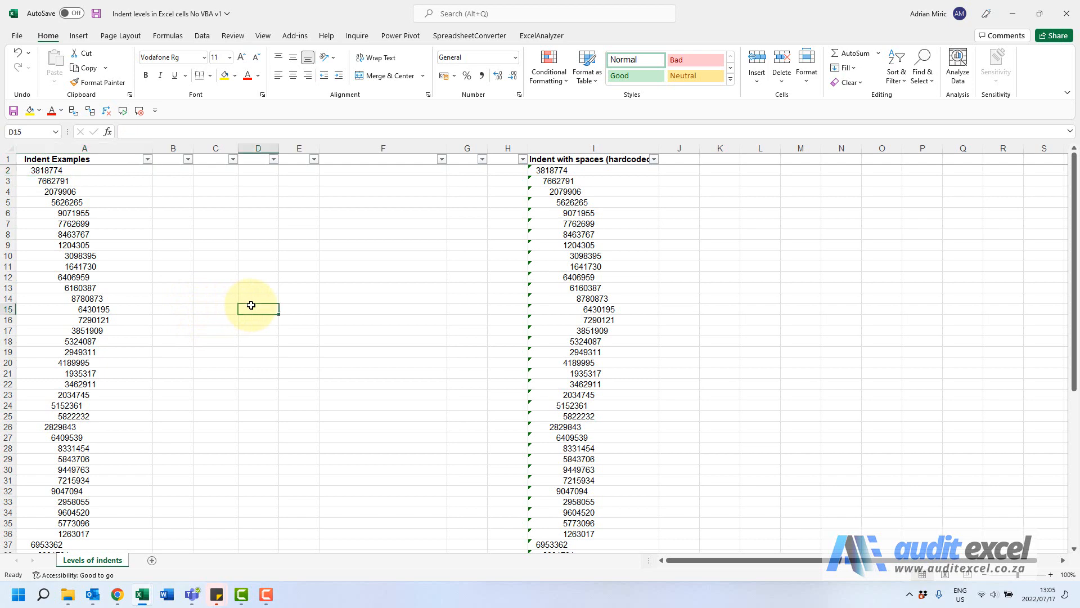
pyautogui.moveTo(202, 293)
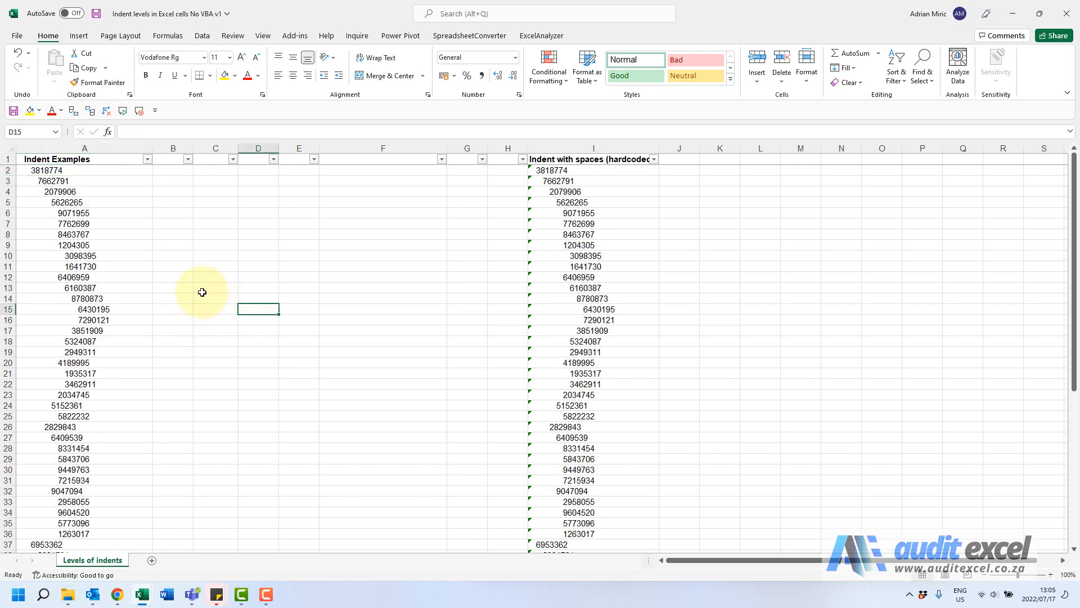
pyautogui.moveTo(113, 231)
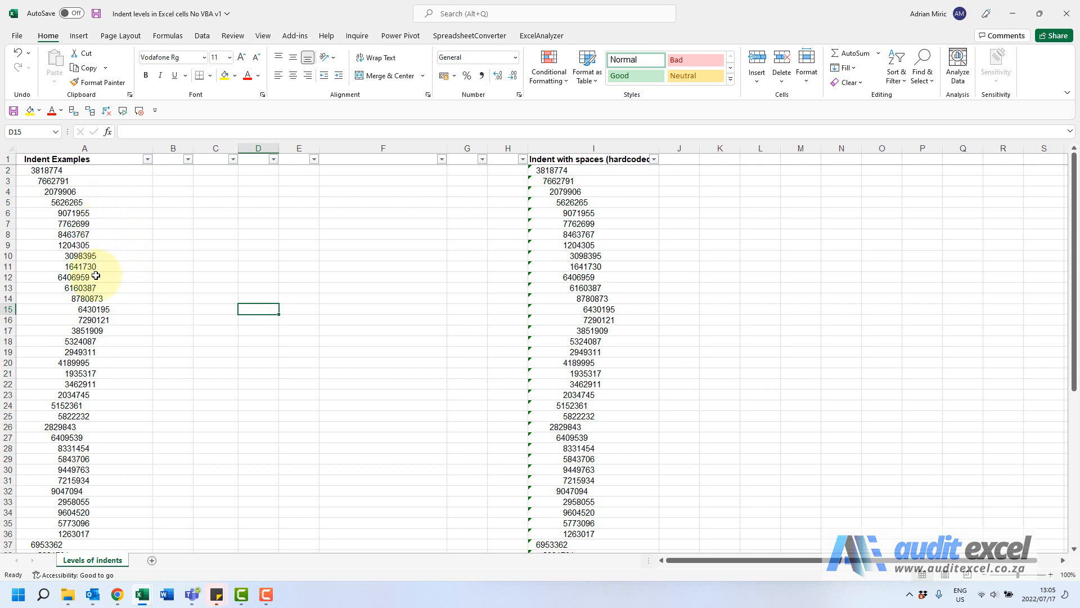
pyautogui.moveTo(196, 231)
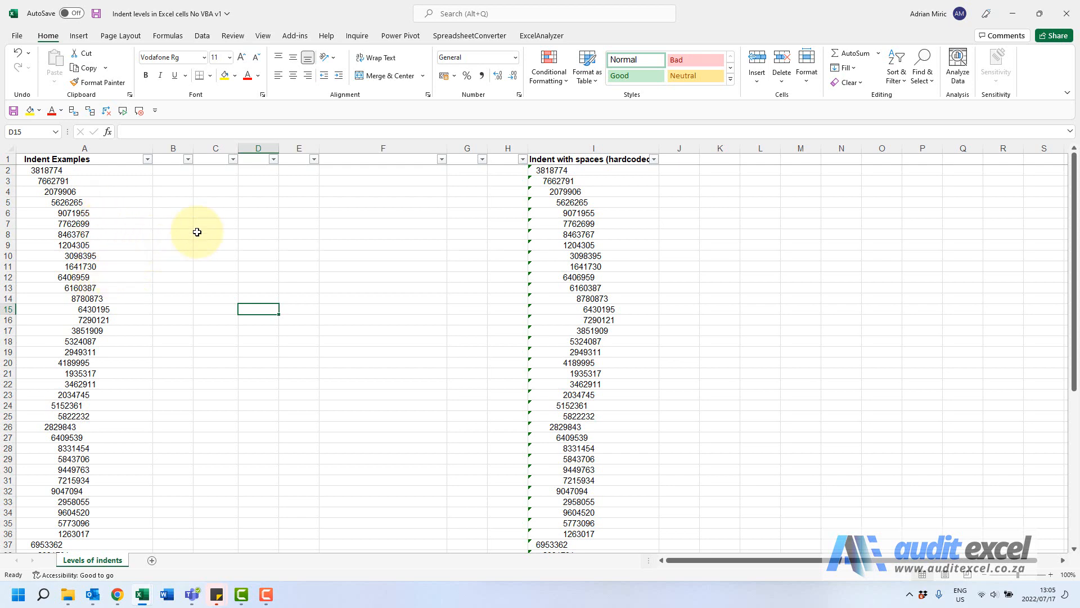
pyautogui.moveTo(184, 277)
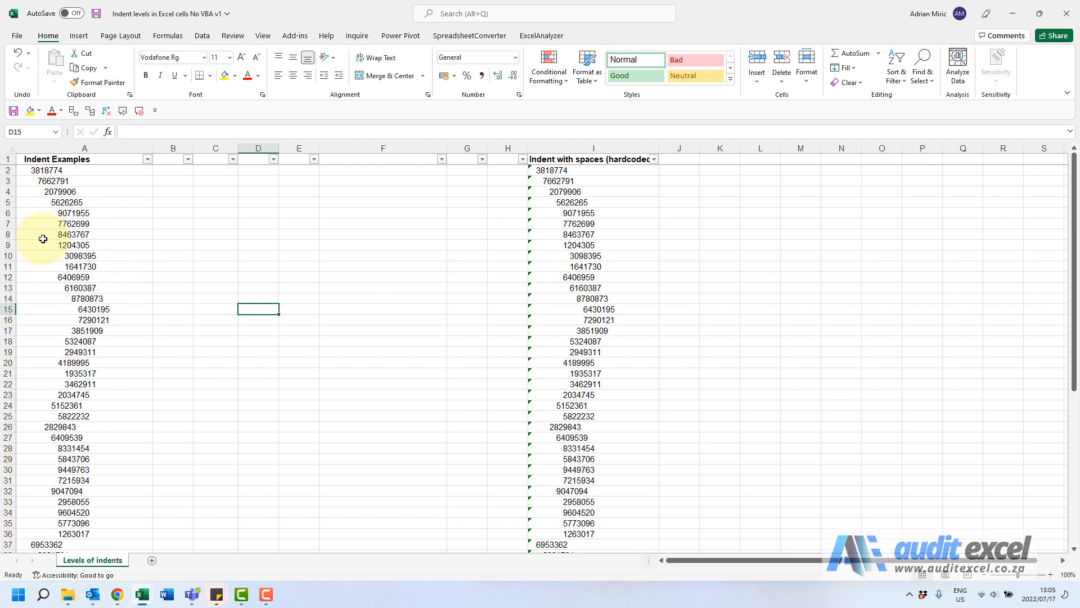
pyautogui.moveTo(207, 239)
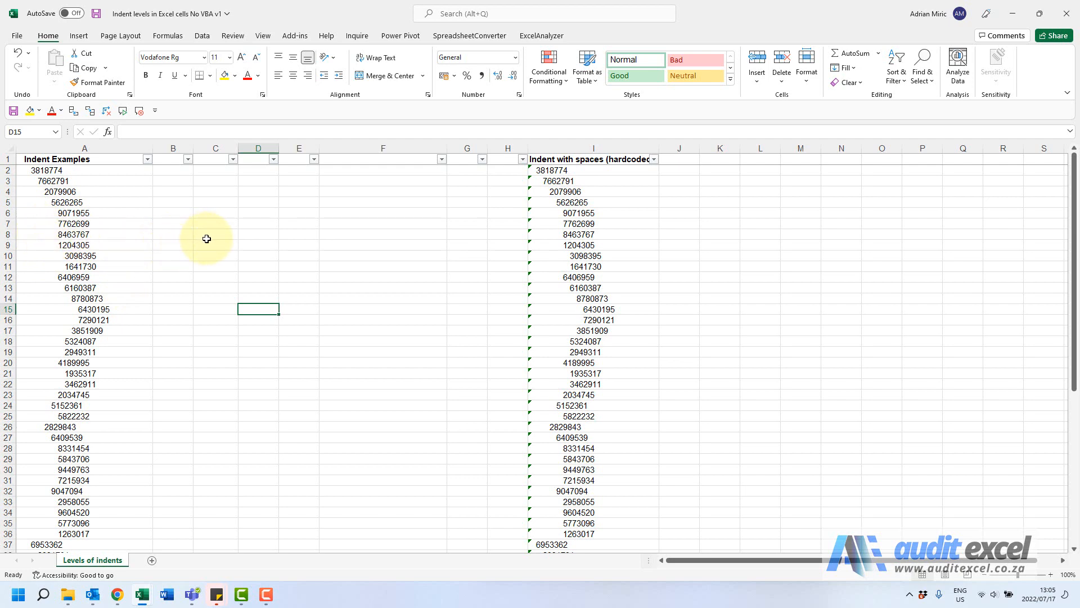
pyautogui.click(215, 234)
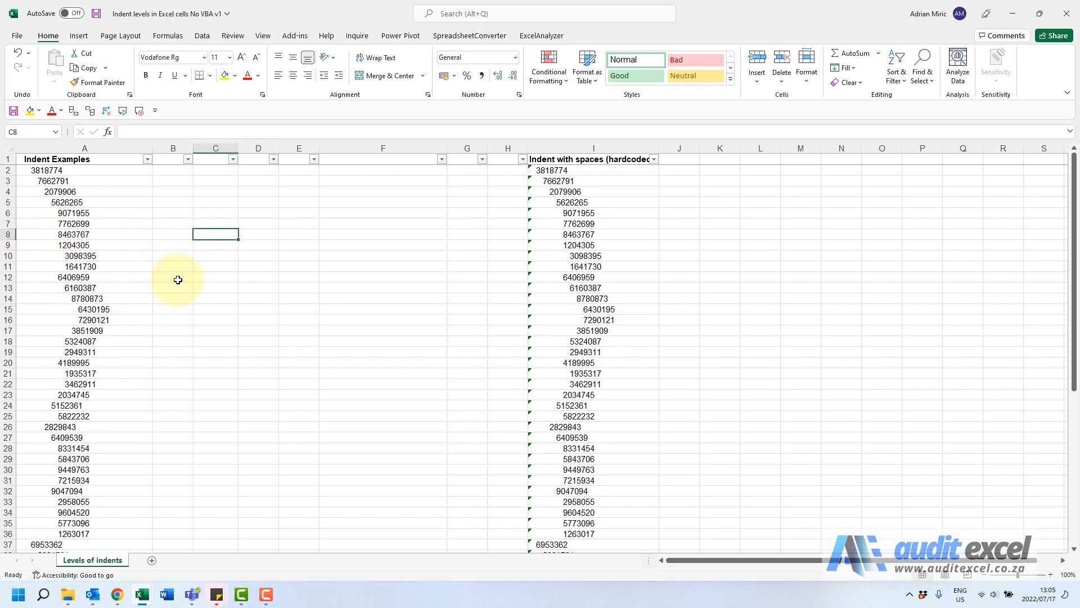
pyautogui.click(216, 266)
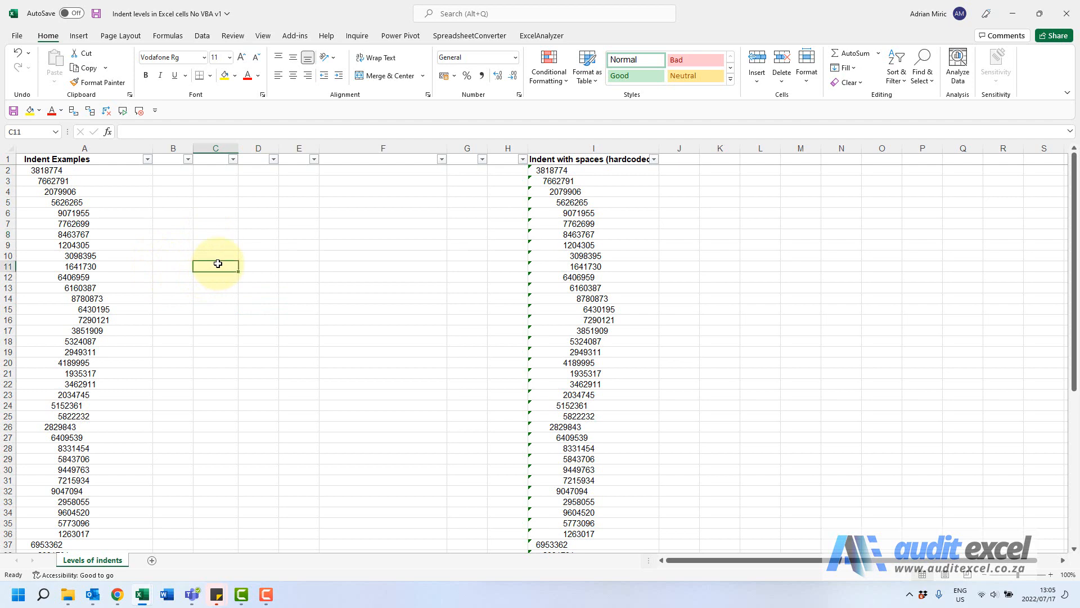
pyautogui.press('ctrl+f')
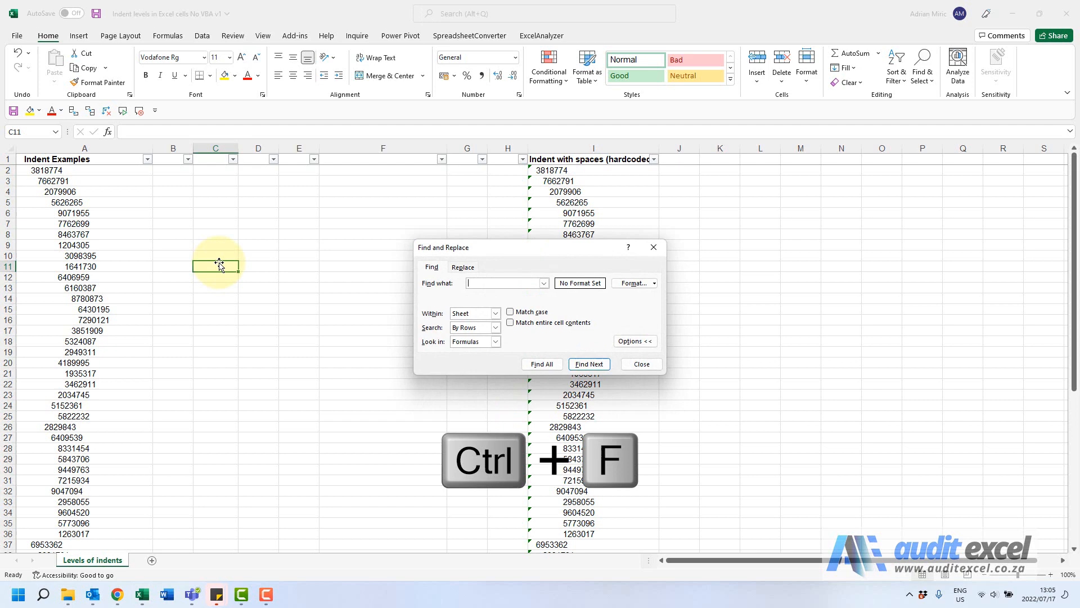
pyautogui.moveTo(444, 246); pyautogui.dragTo(297, 173)
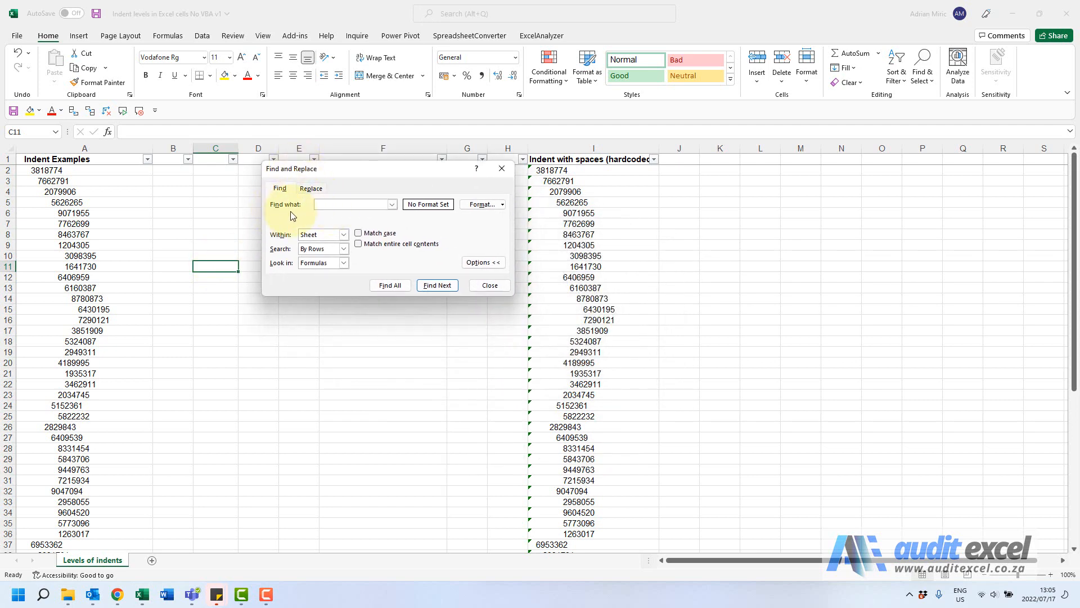
pyautogui.click(353, 204)
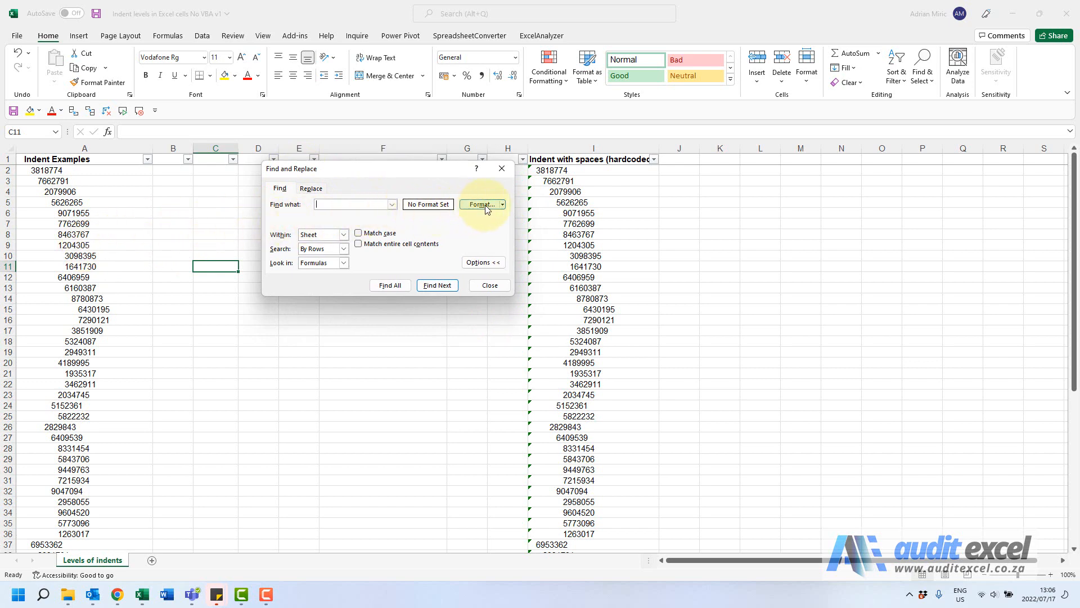
pyautogui.click(481, 204)
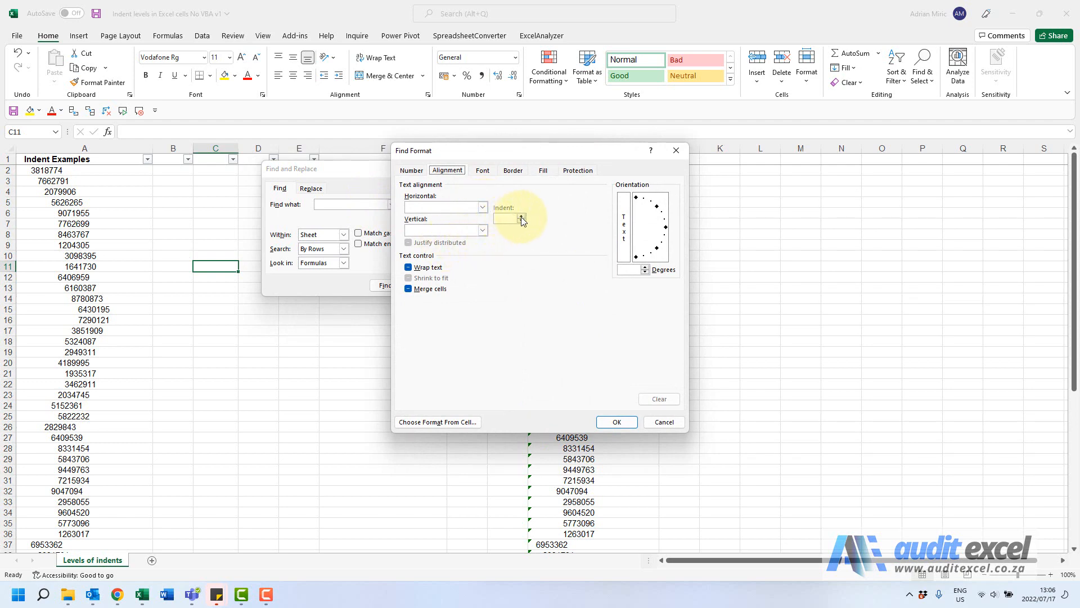
pyautogui.click(445, 207)
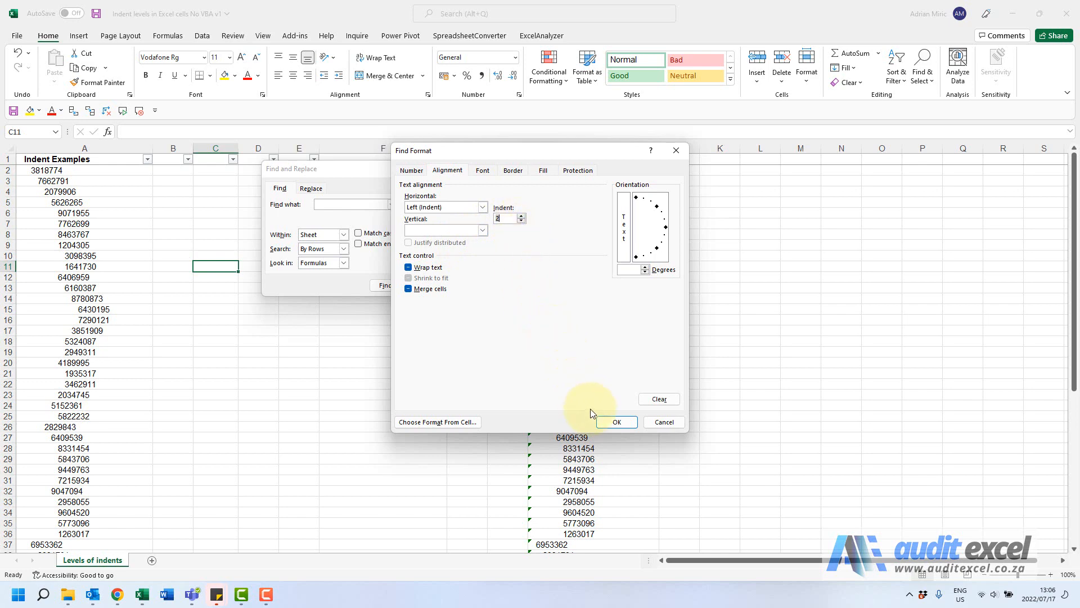
pyautogui.click(615, 421)
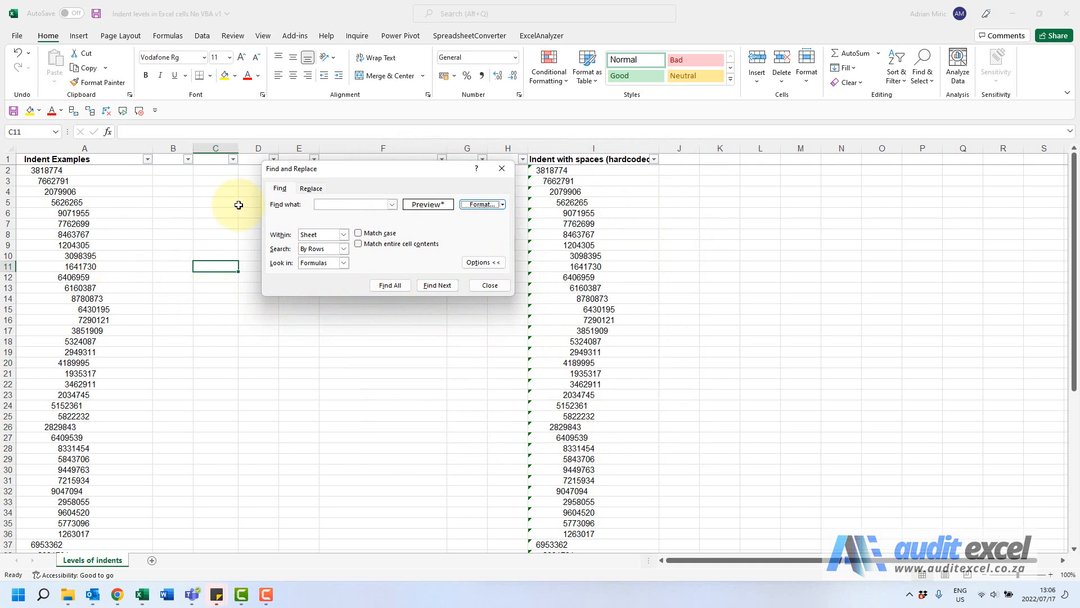
pyautogui.moveTo(109, 159)
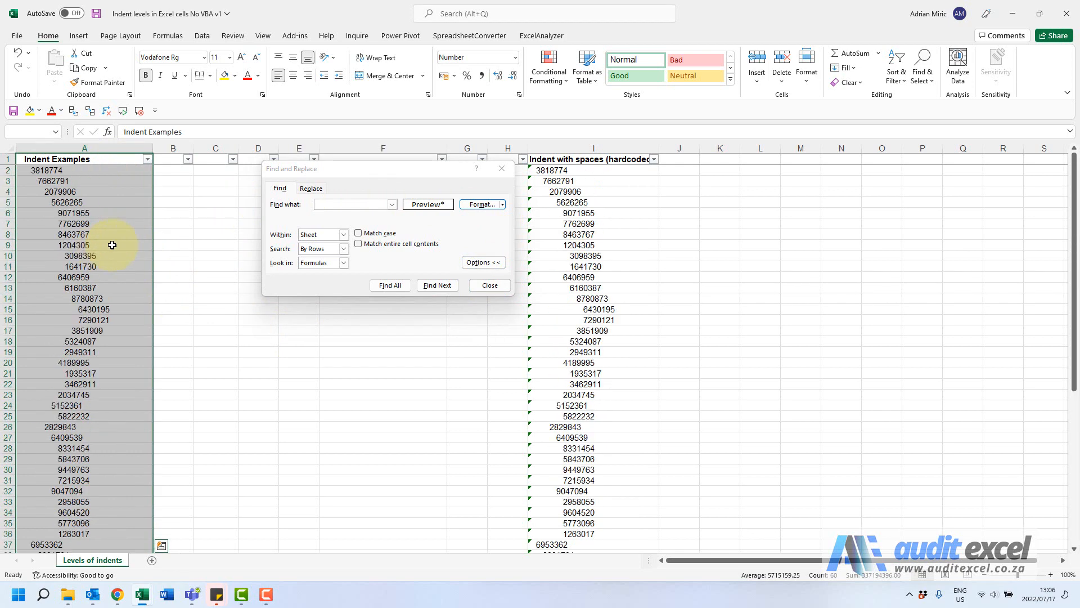
pyautogui.moveTo(356, 220)
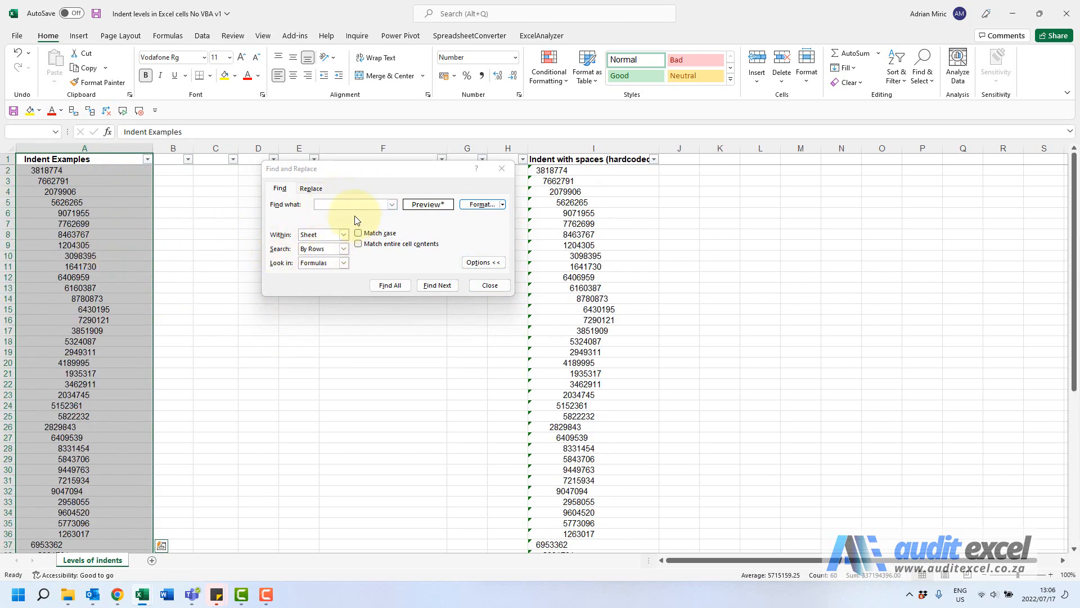
# Step: Find All matches at that indent level, select both results A2 and A37, and shade them grey
pyautogui.click(389, 285)
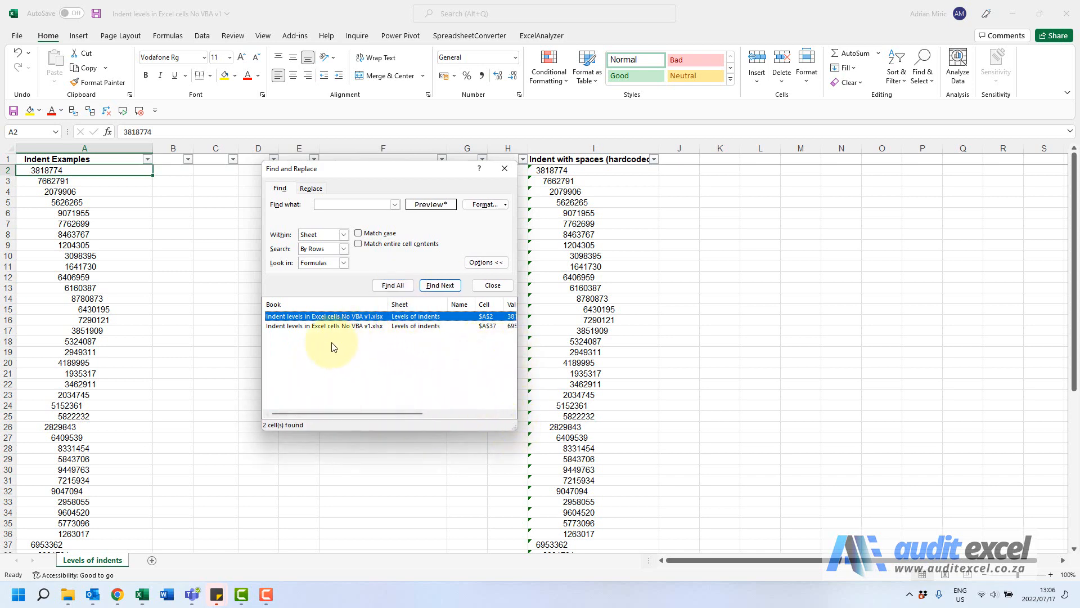
pyautogui.click(324, 326)
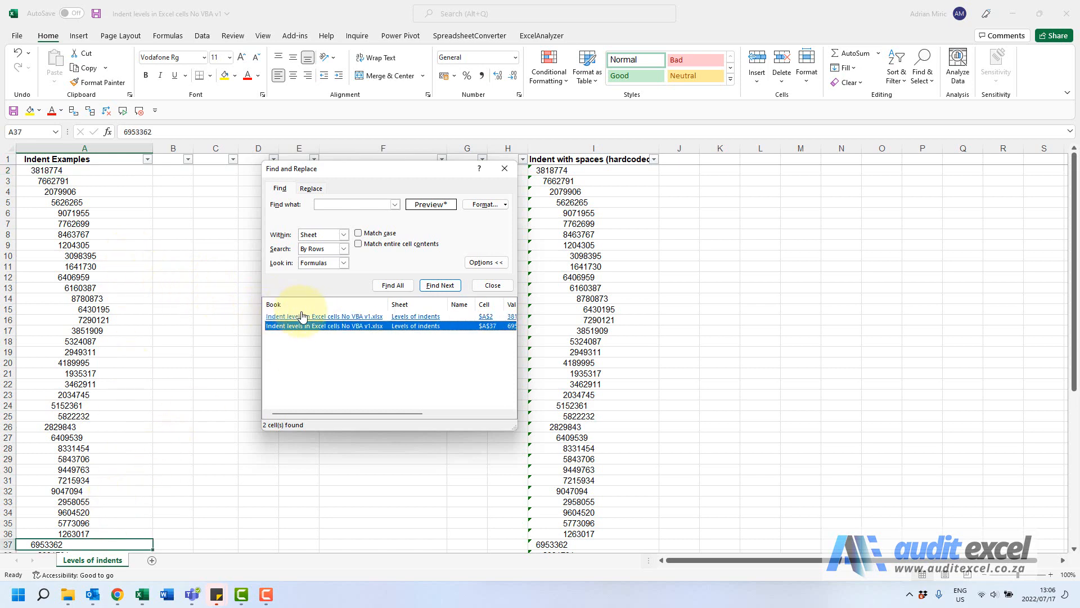
pyautogui.click(324, 316)
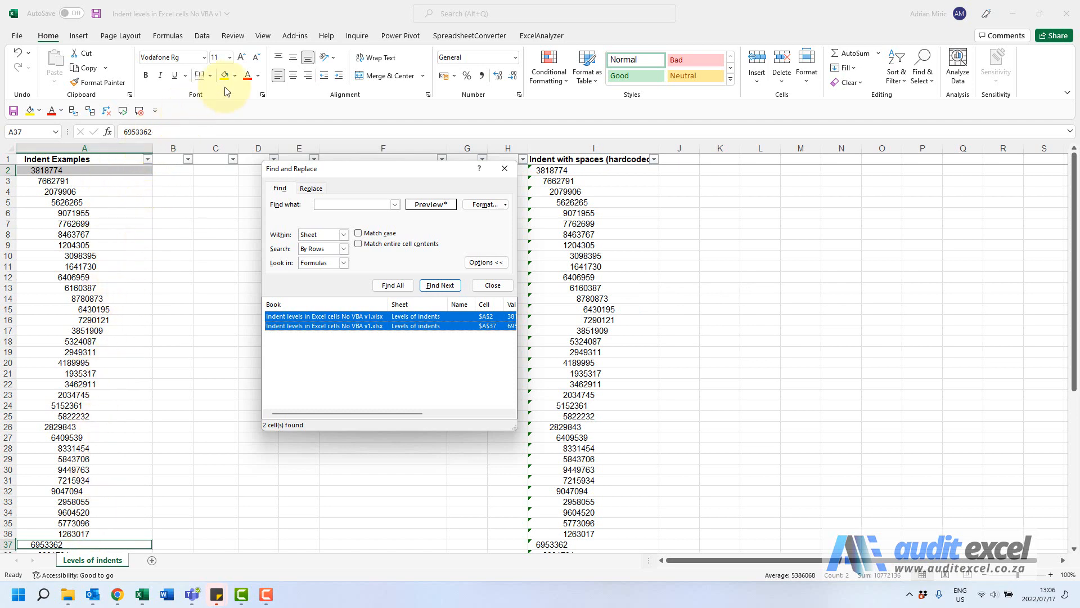
pyautogui.click(236, 75)
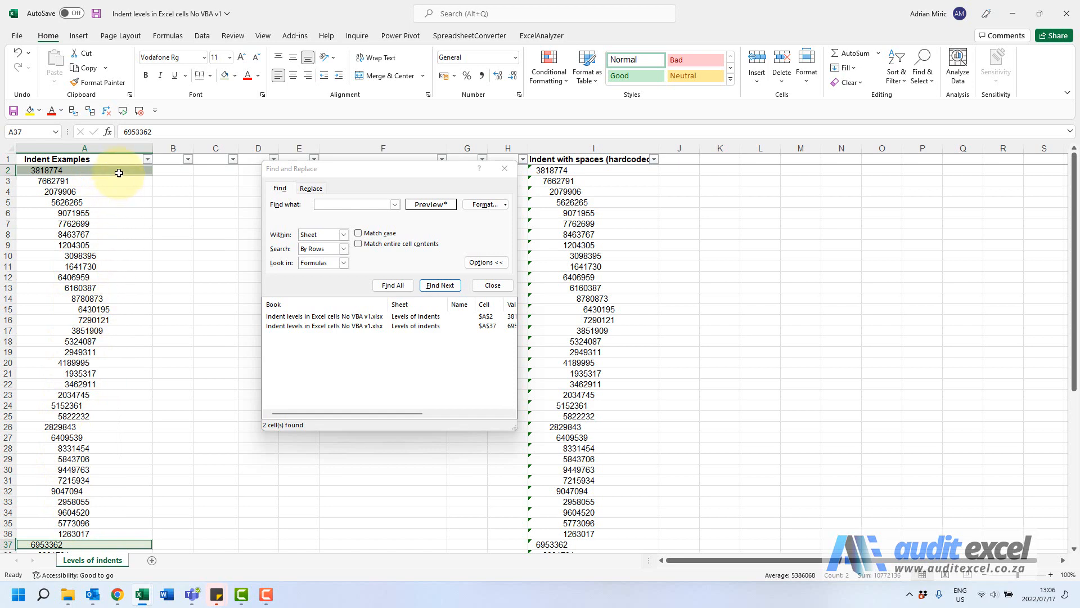
pyautogui.moveTo(281, 219)
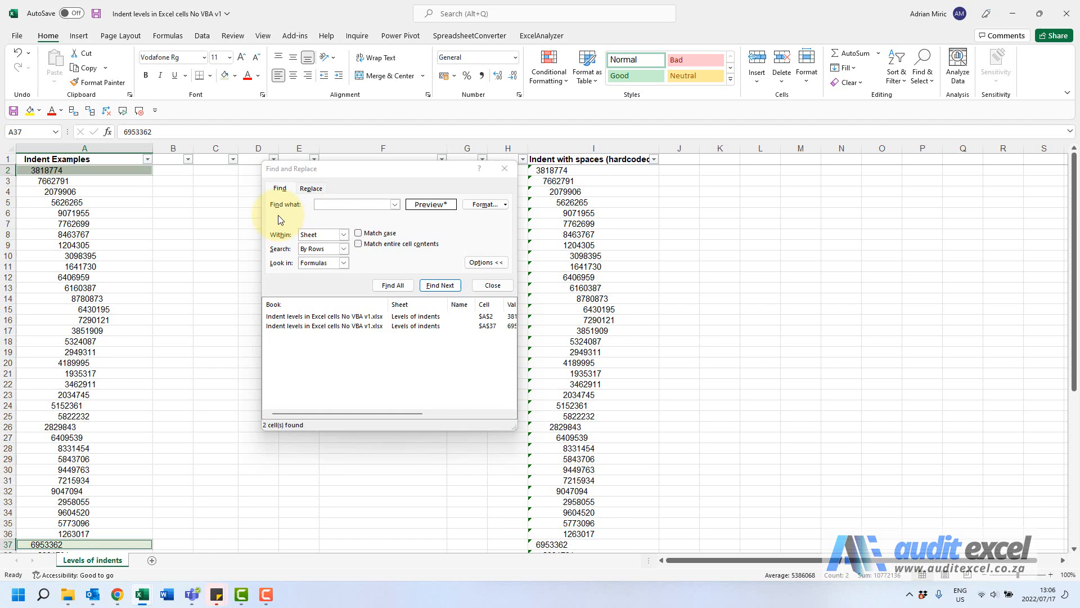
pyautogui.moveTo(214, 261)
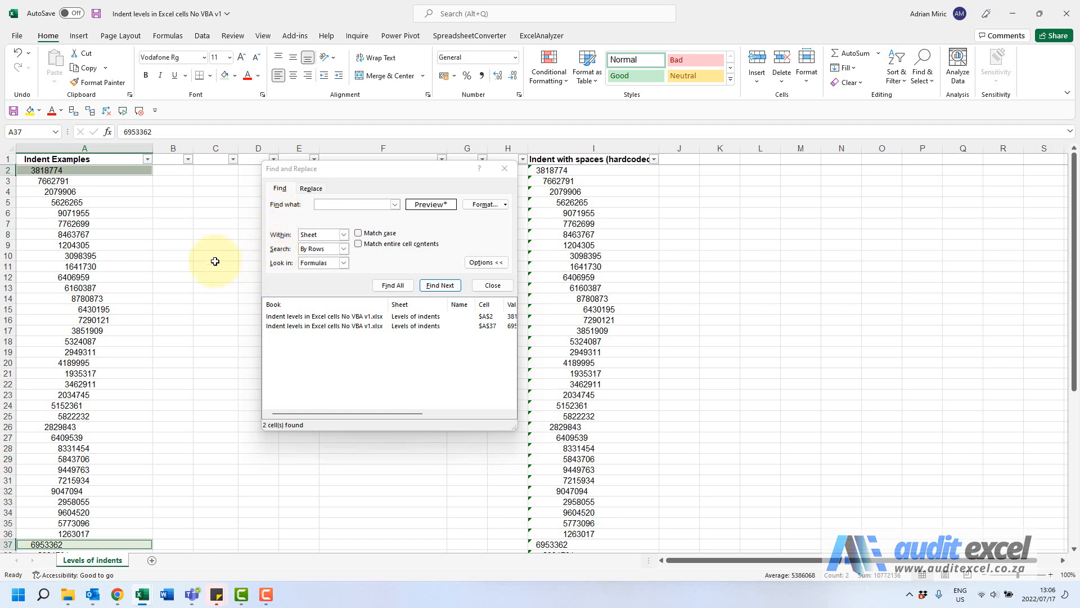
pyautogui.moveTo(106, 535)
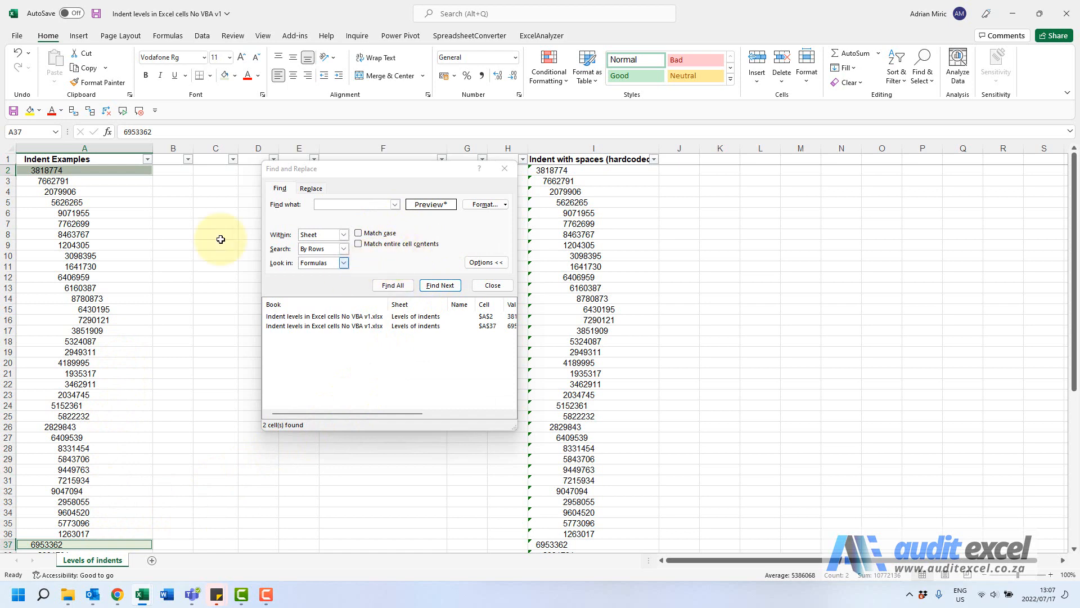
pyautogui.moveTo(108, 251)
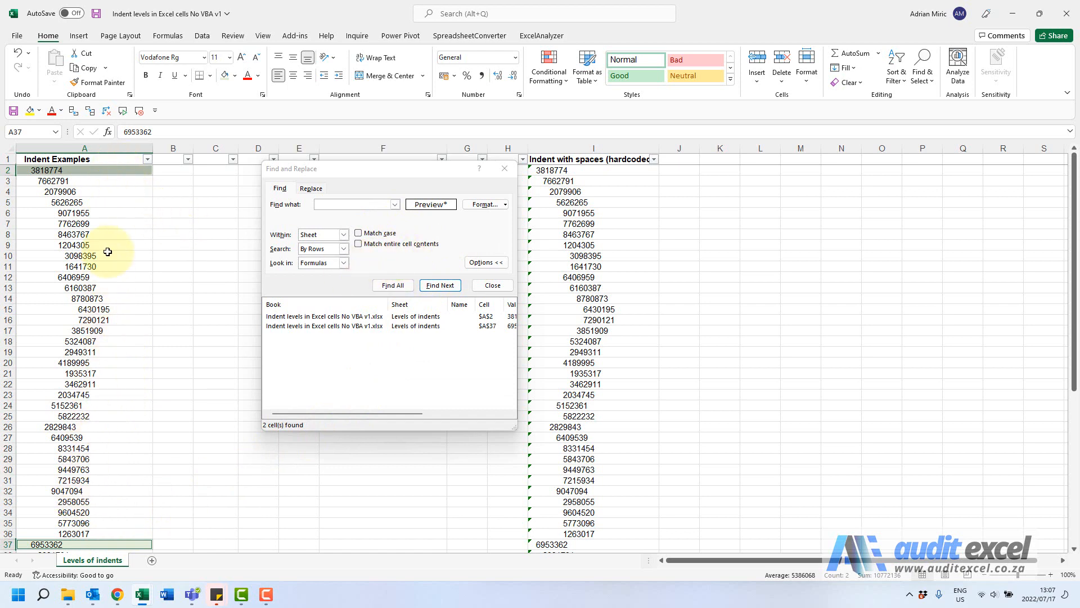
# Step: Restrict the search to column A and raise the Find Format indent level to the next one
pyautogui.click(85, 159)
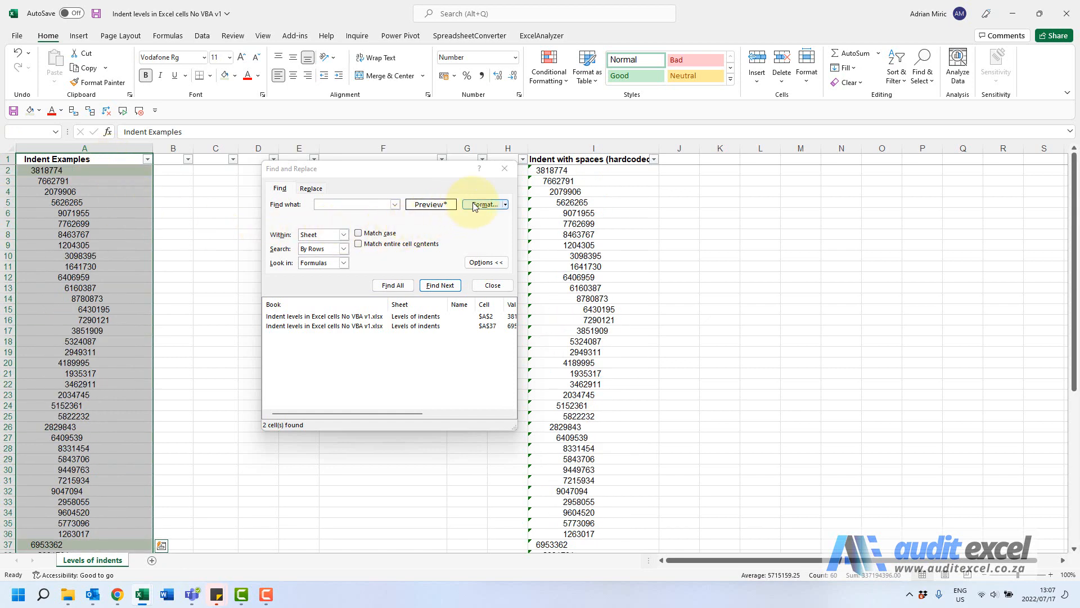
pyautogui.click(482, 204)
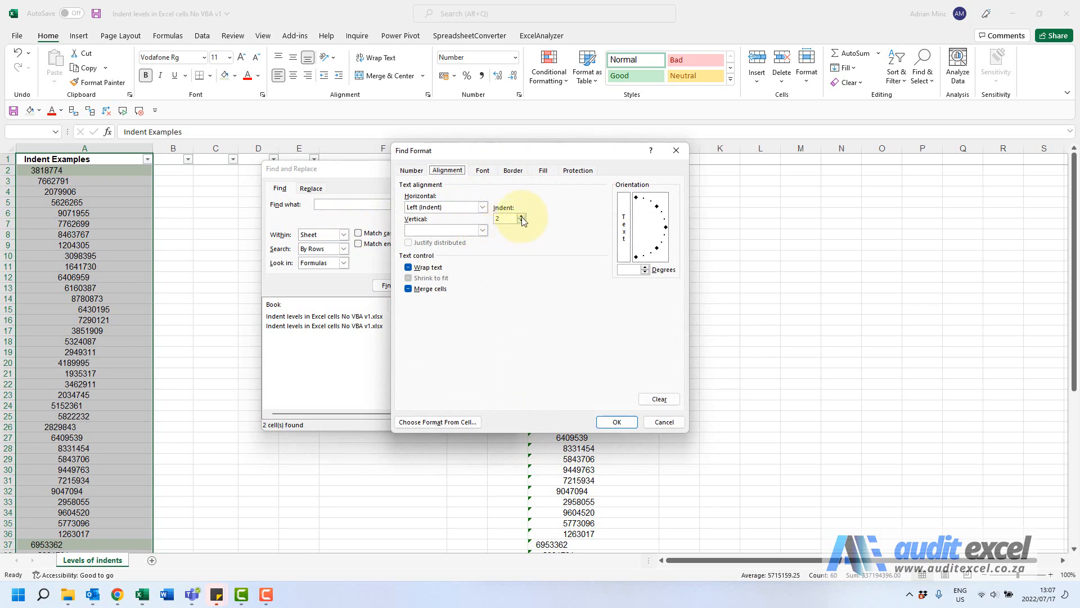
pyautogui.click(517, 220)
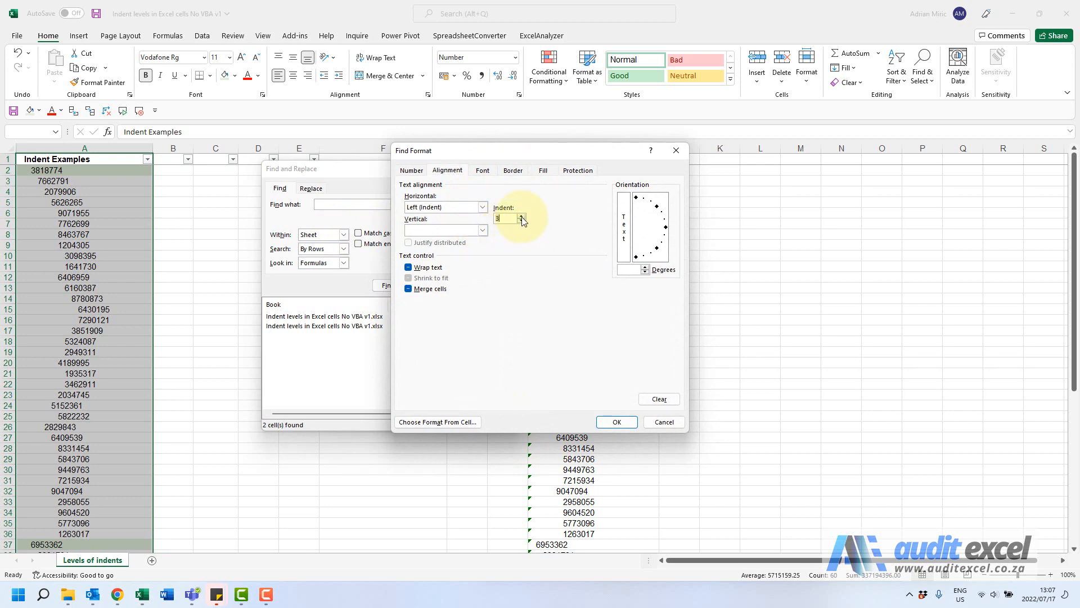
pyautogui.click(519, 215)
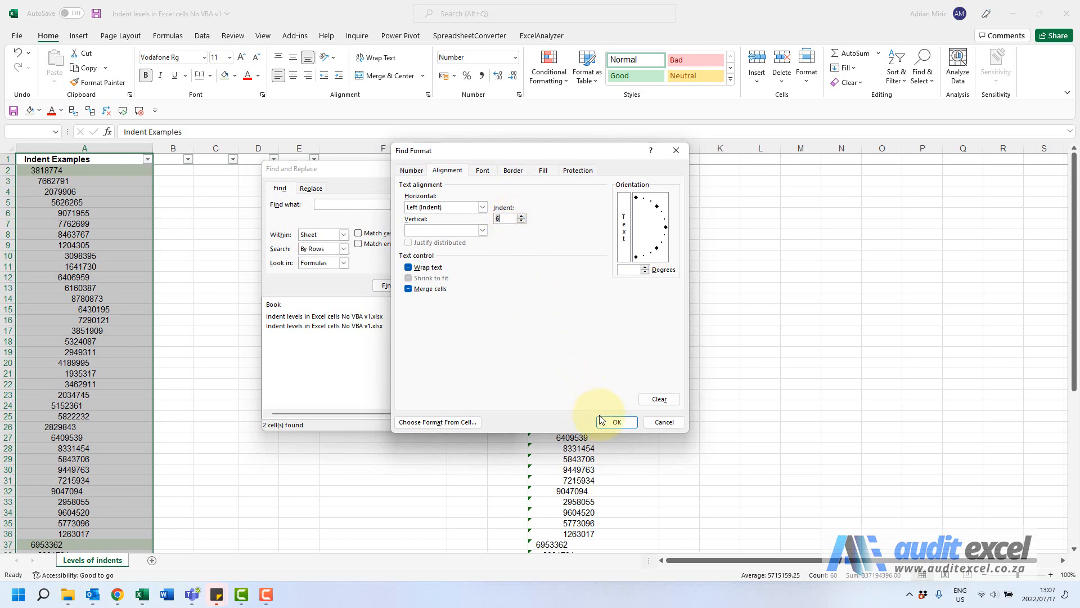
pyautogui.click(615, 422)
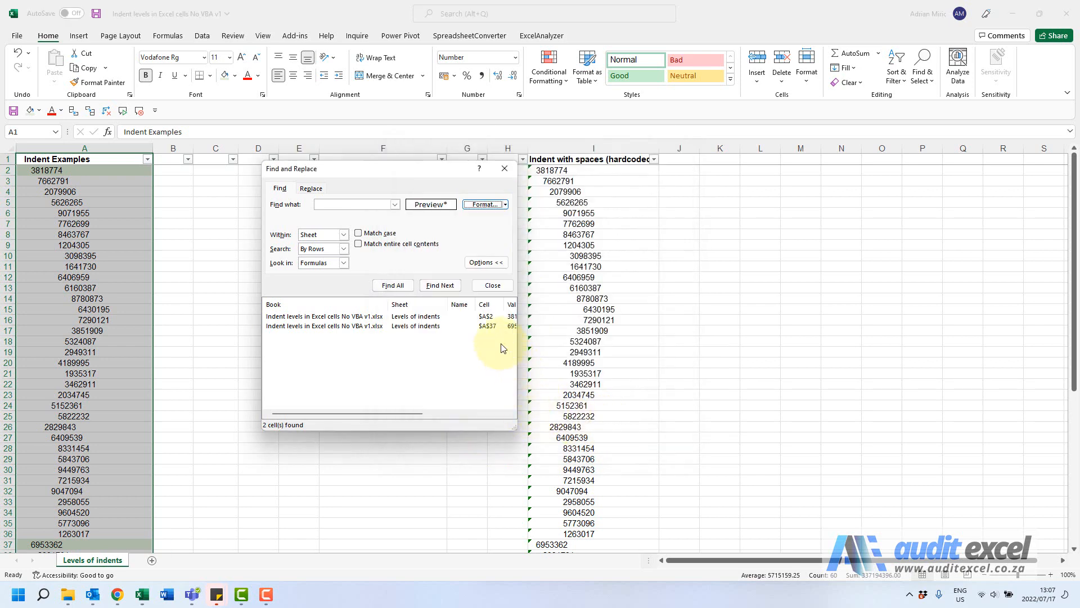
# Step: Find All 21 accounts at that indent level, select them together and apply their own fill colour
pyautogui.click(392, 284)
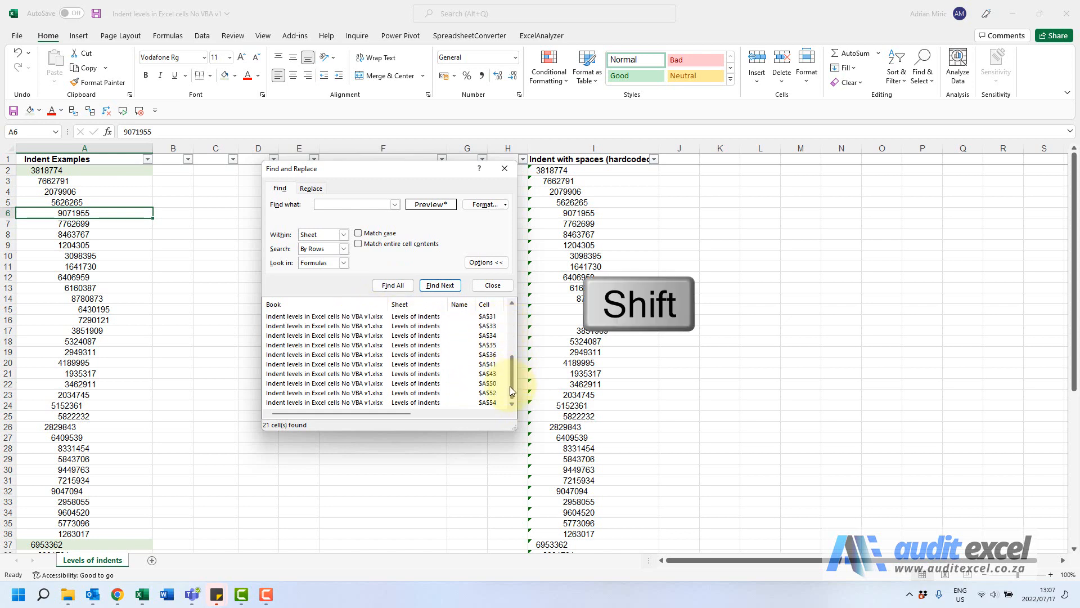
pyautogui.click(361, 401)
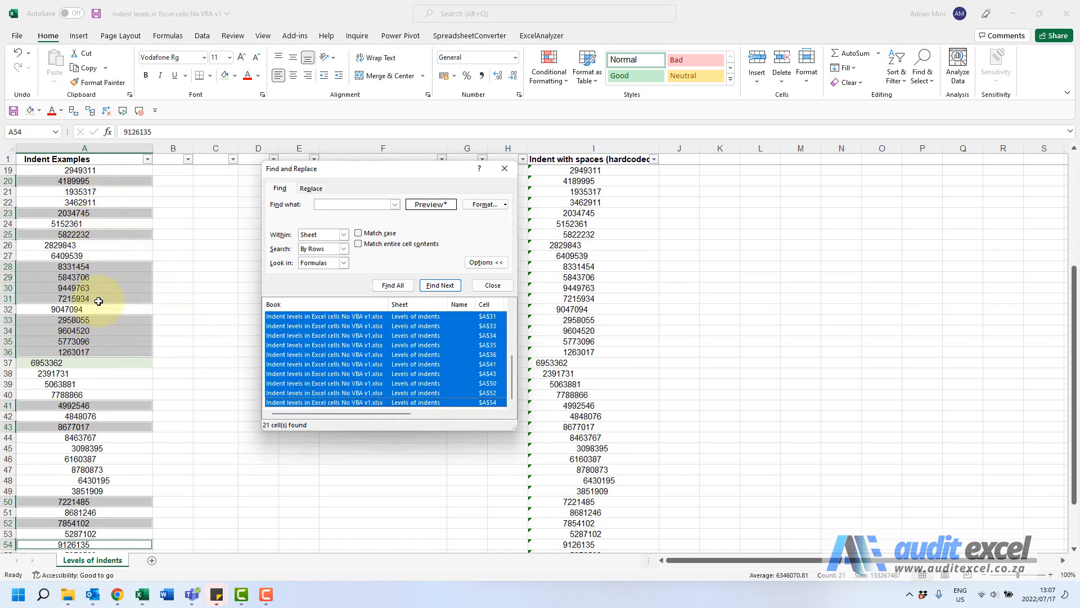
pyautogui.moveTo(242, 109)
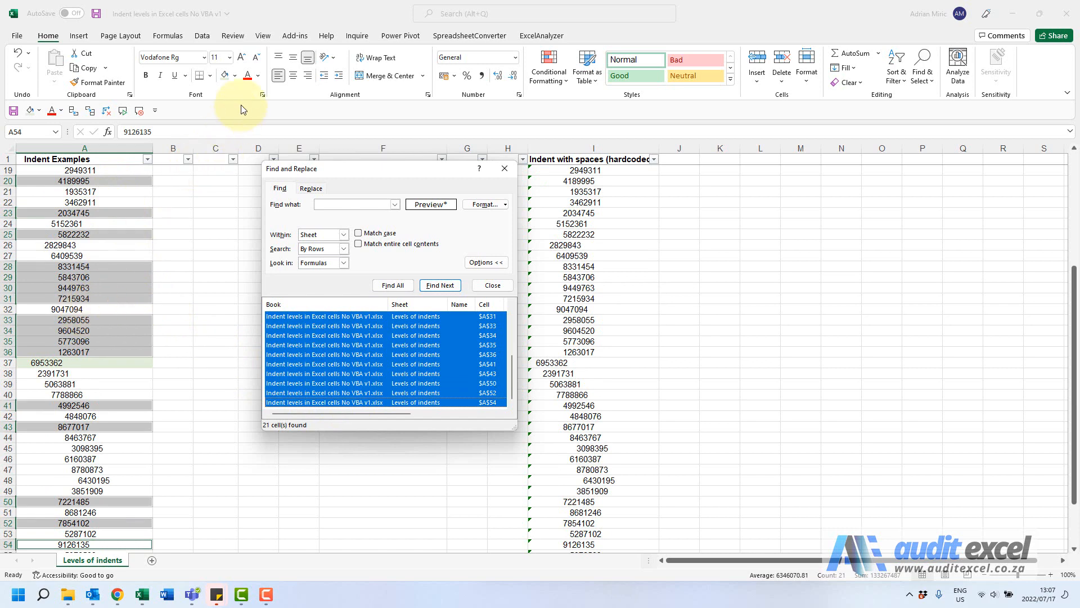
pyautogui.click(236, 75)
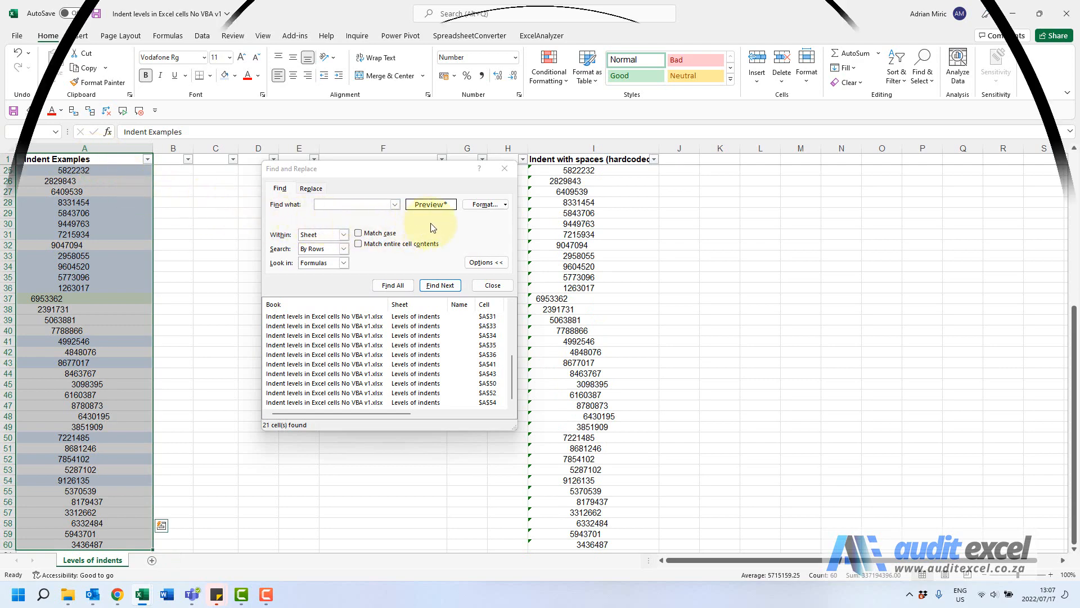
pyautogui.click(492, 285)
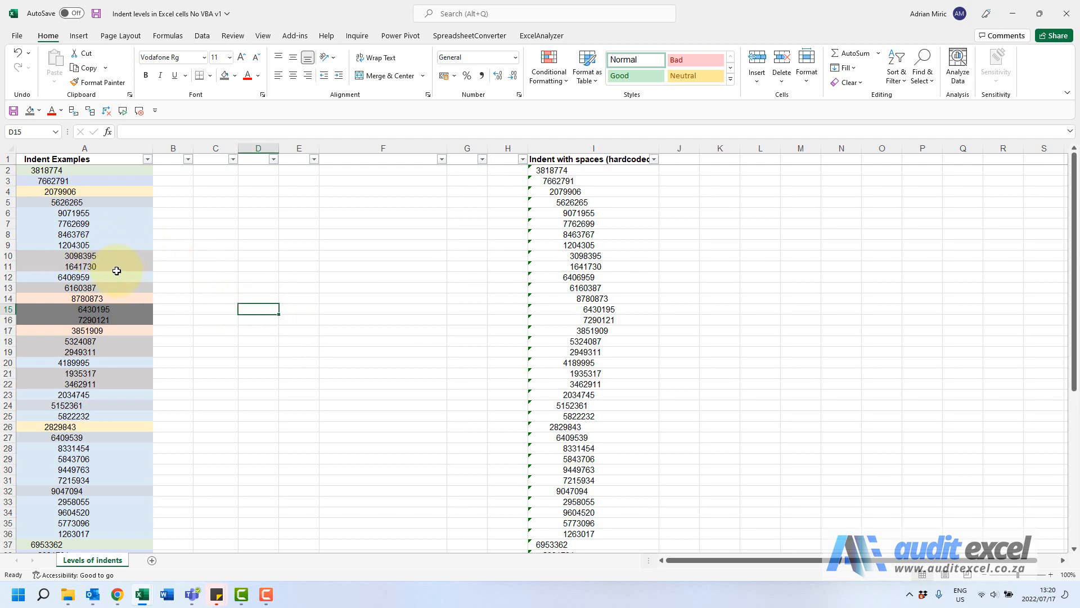
pyautogui.moveTo(237, 279)
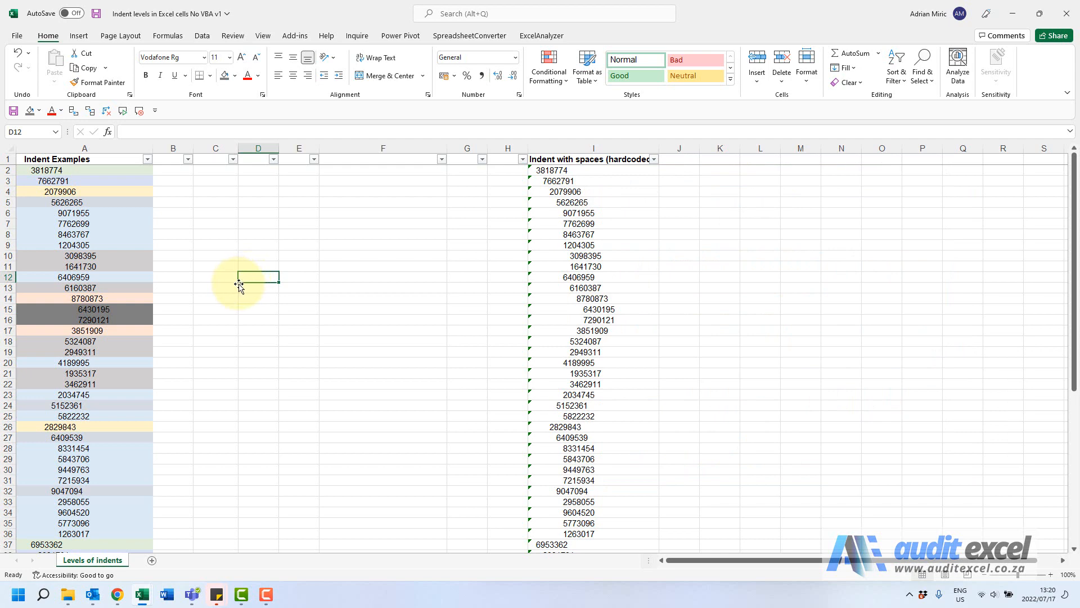
pyautogui.moveTo(182, 252)
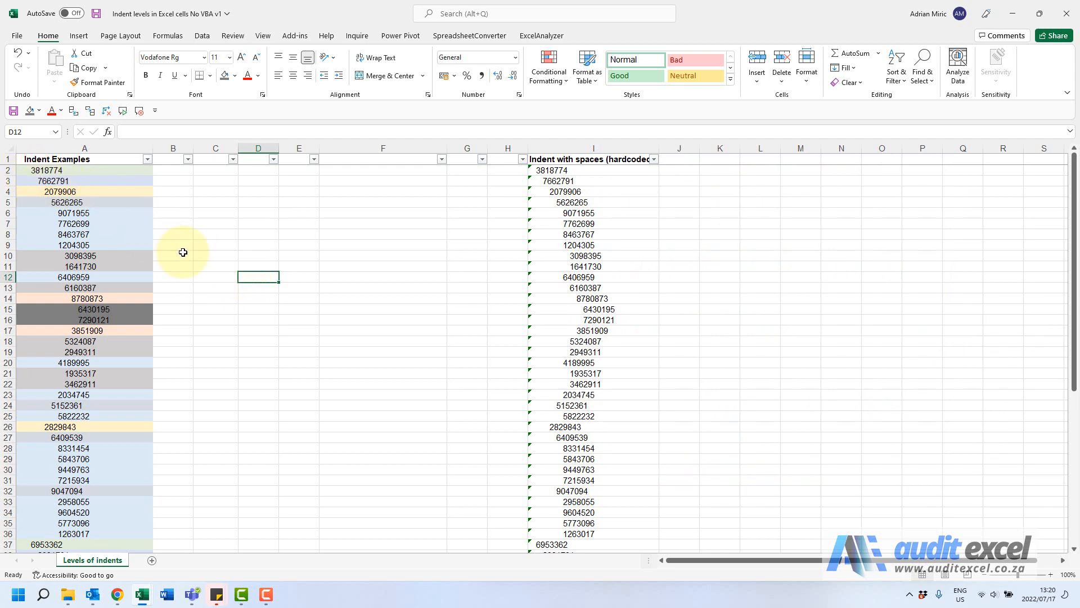
# Step: After a 38 search finds nothing, clear the indent format condition from the Find criteria
pyautogui.press('ctrl+f')
pyautogui.write('38')
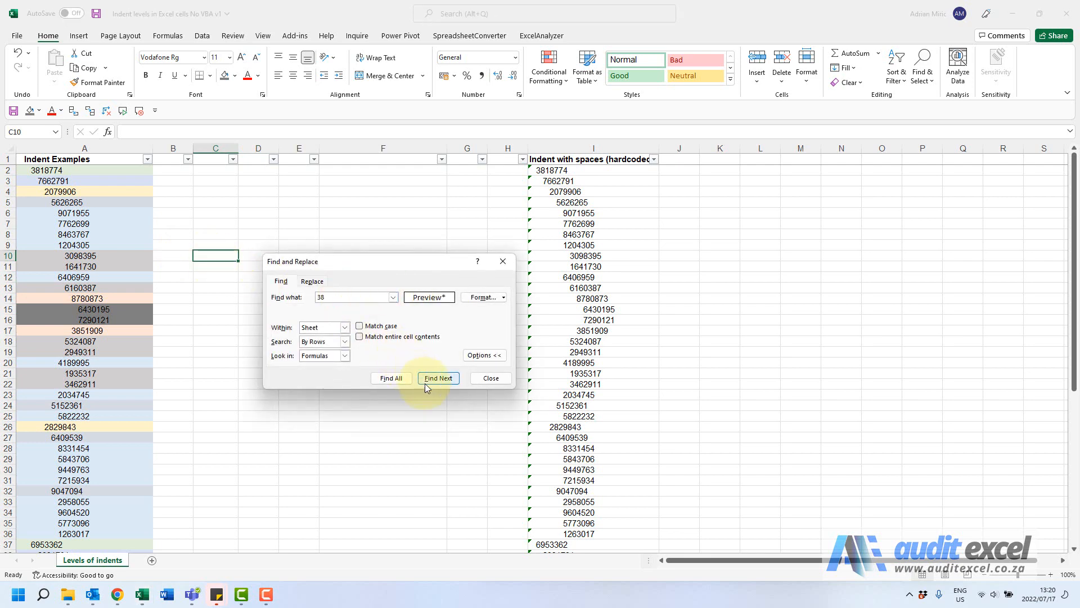
pyautogui.click(438, 378)
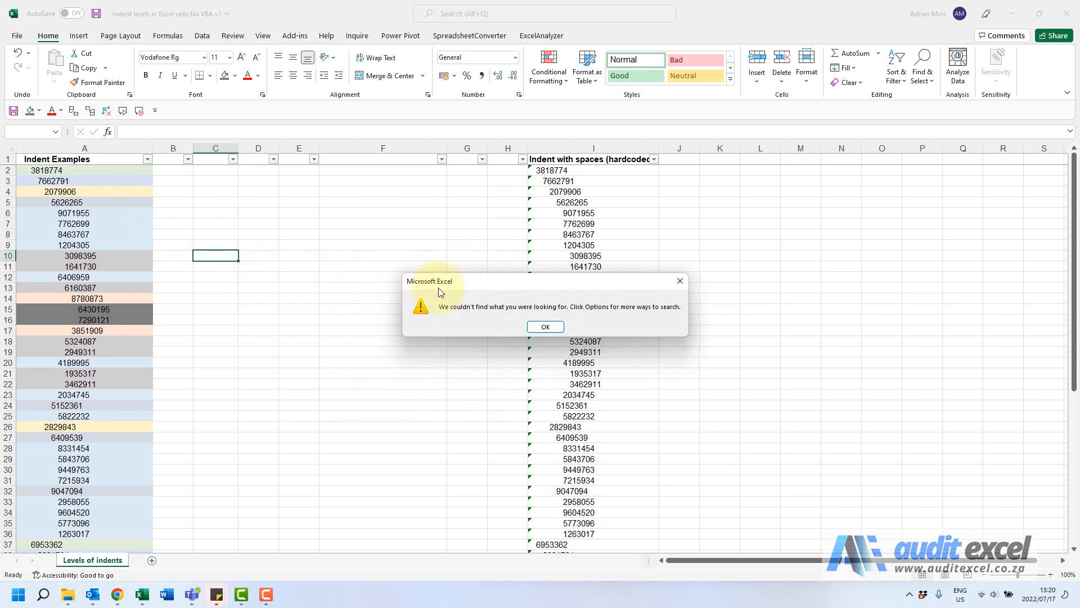
pyautogui.click(544, 327)
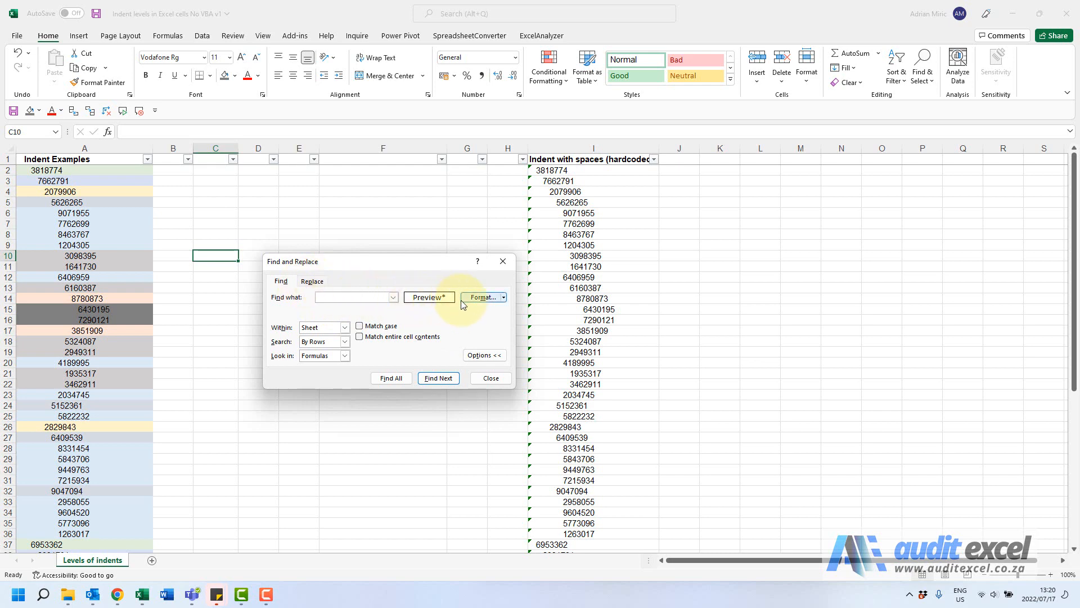
pyautogui.moveTo(483, 302)
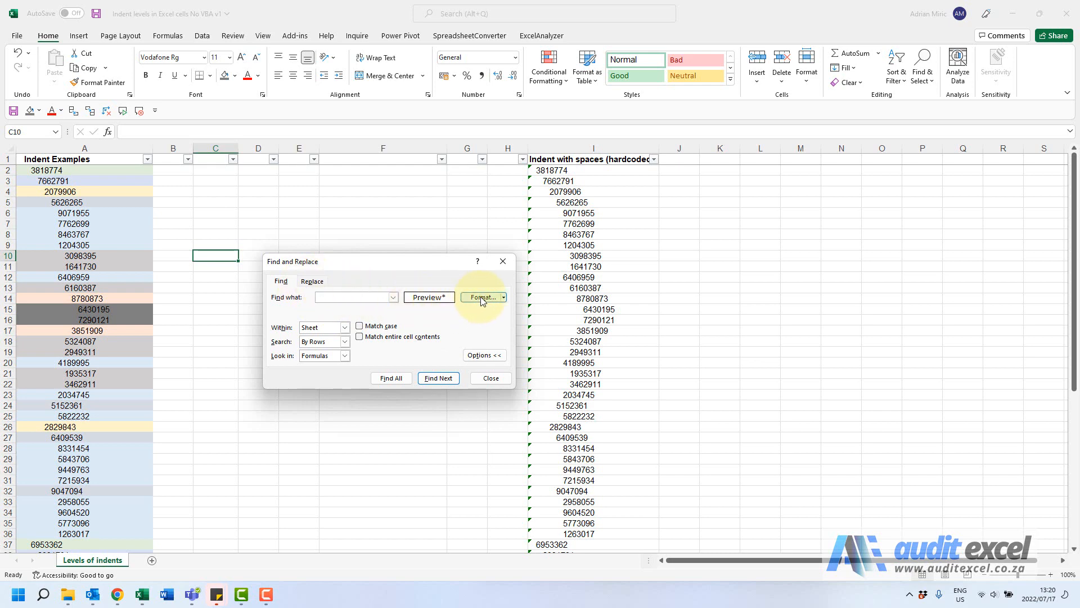
pyautogui.click(482, 297)
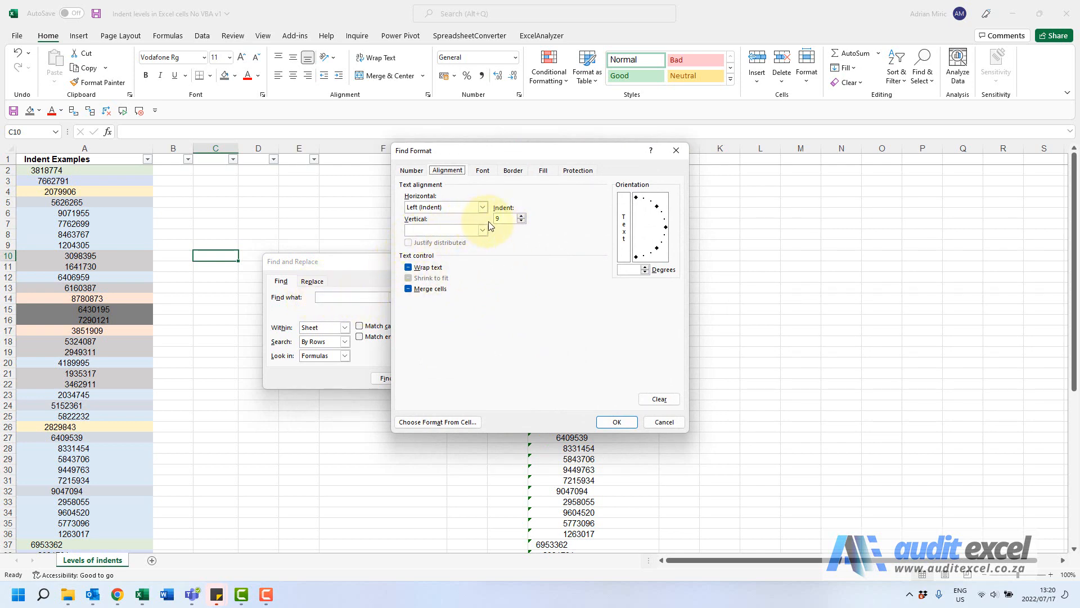
pyautogui.moveTo(571, 374)
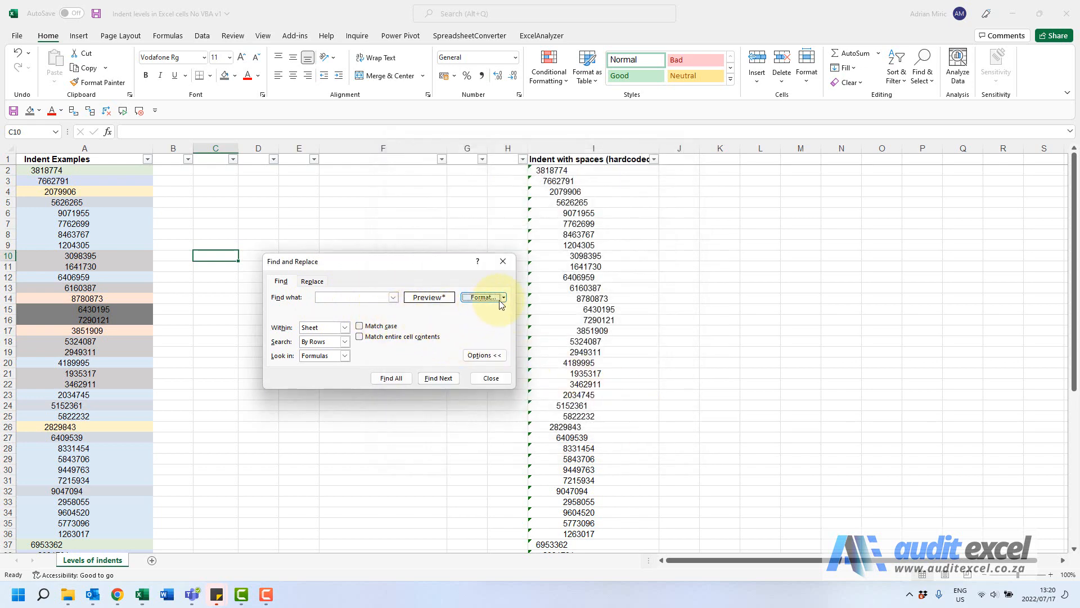
pyautogui.click(502, 297)
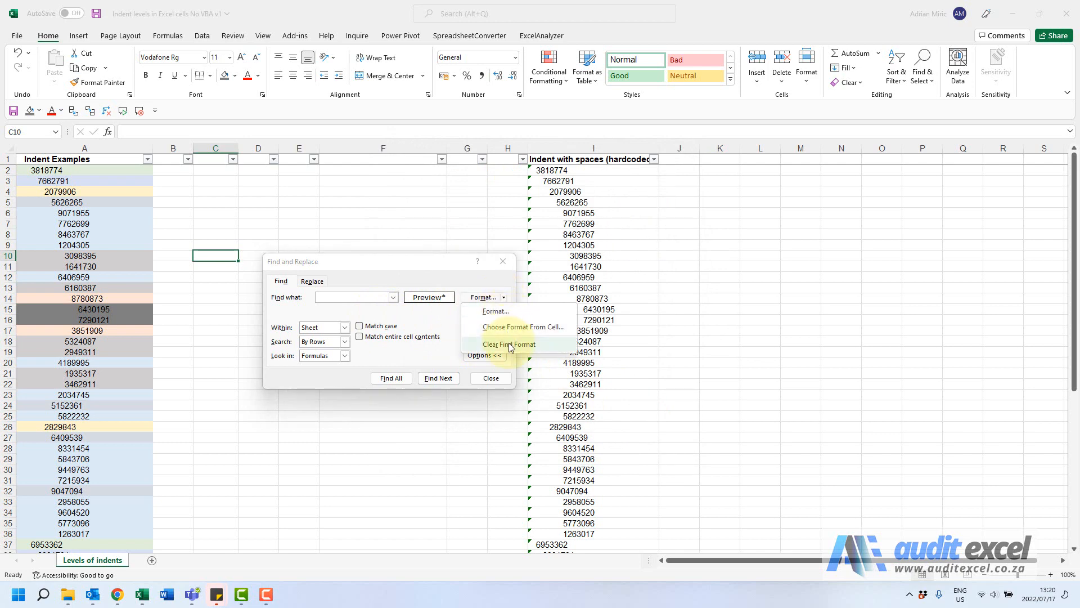
pyautogui.click(508, 344)
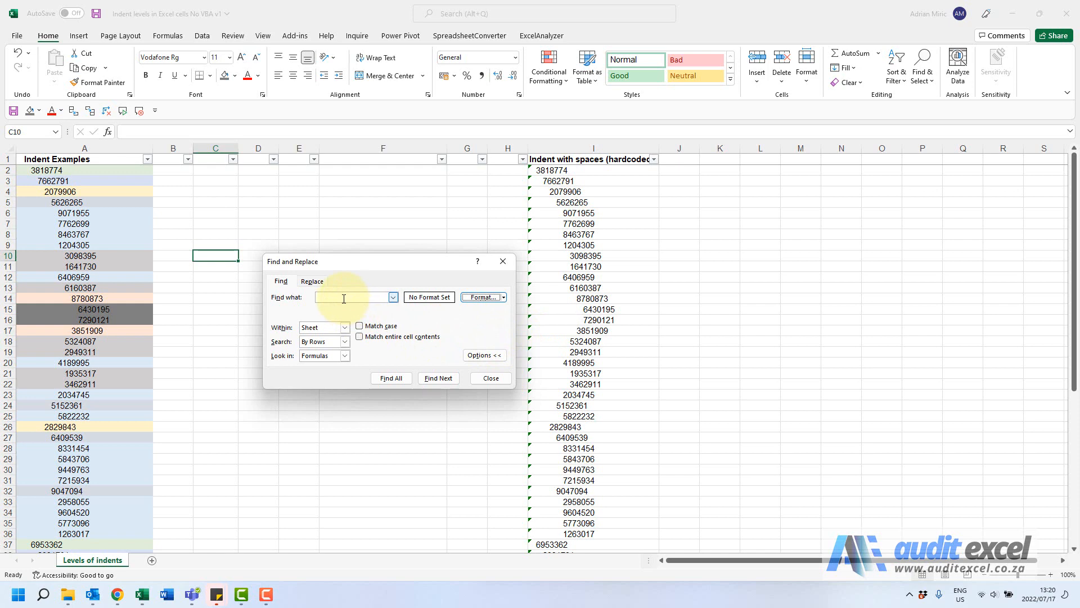
# Step: Search for 38 as plain text, landing matches in both the indented and space-padded columns
pyautogui.write('38')
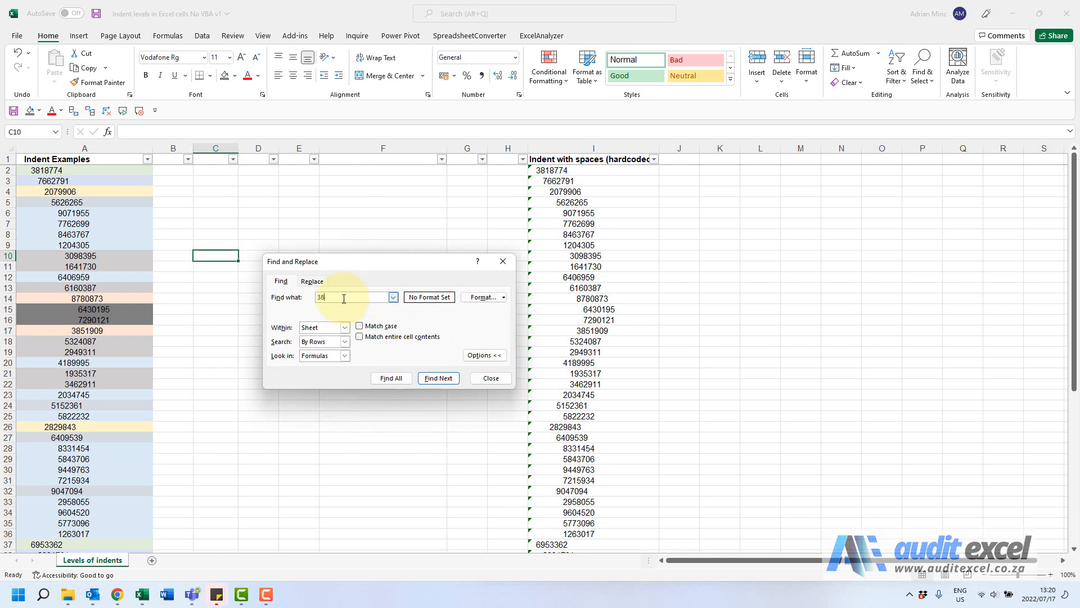
pyautogui.click(438, 378)
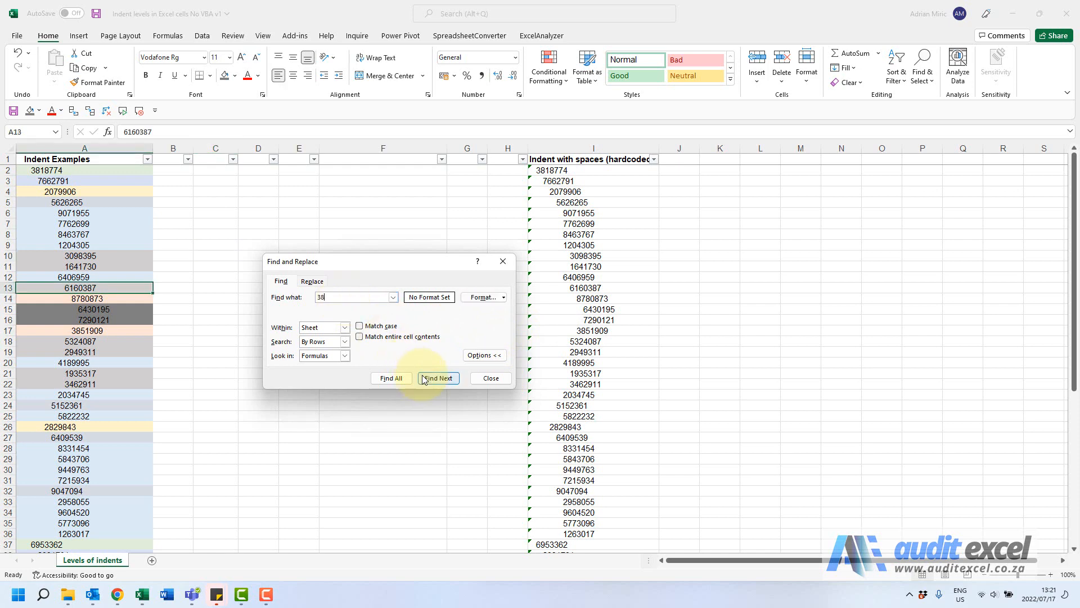
pyautogui.click(438, 378)
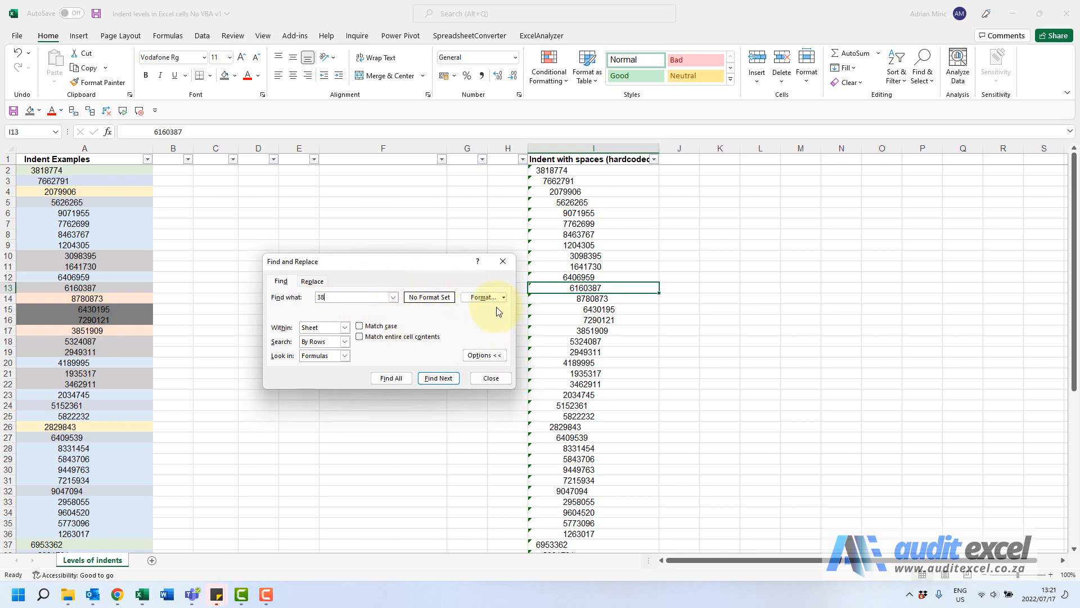
# Step: Filter column A by one cell colour and fill 6 down column B for the visible accounts
pyautogui.click(489, 379)
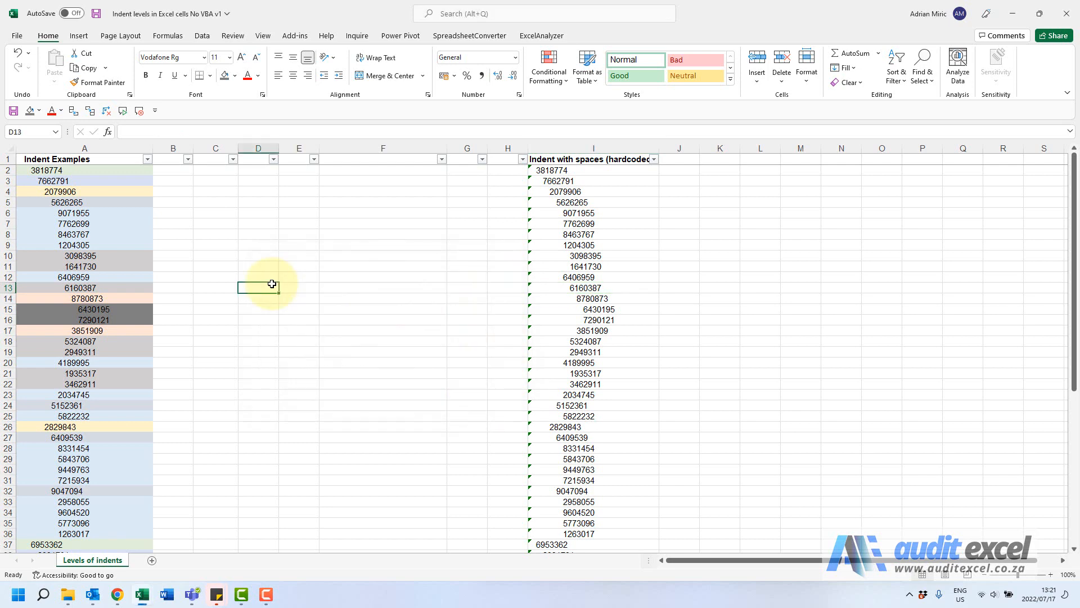
pyautogui.moveTo(112, 219)
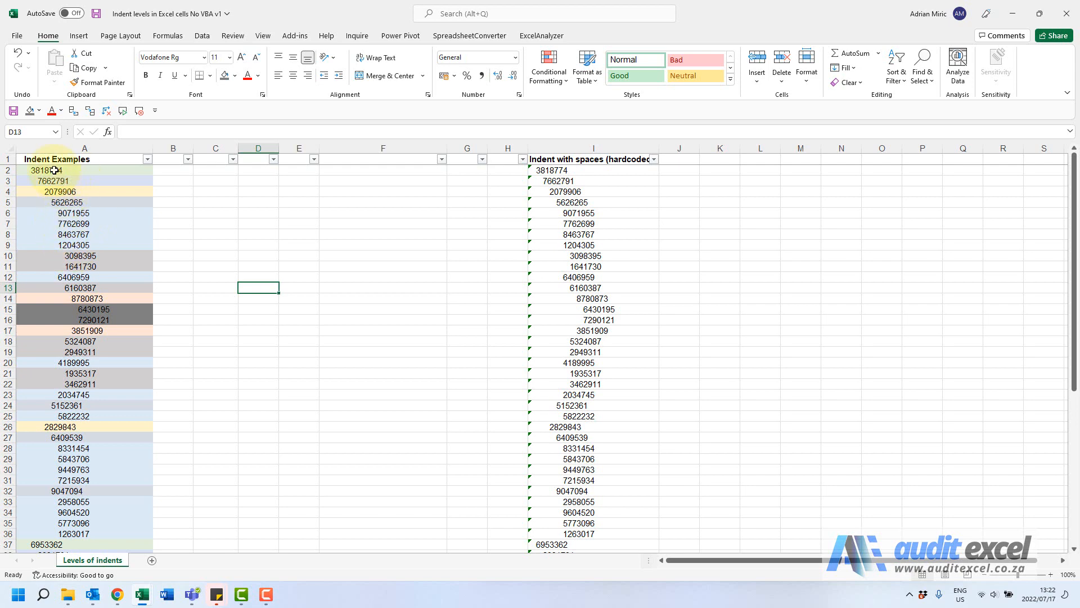
pyautogui.moveTo(121, 250)
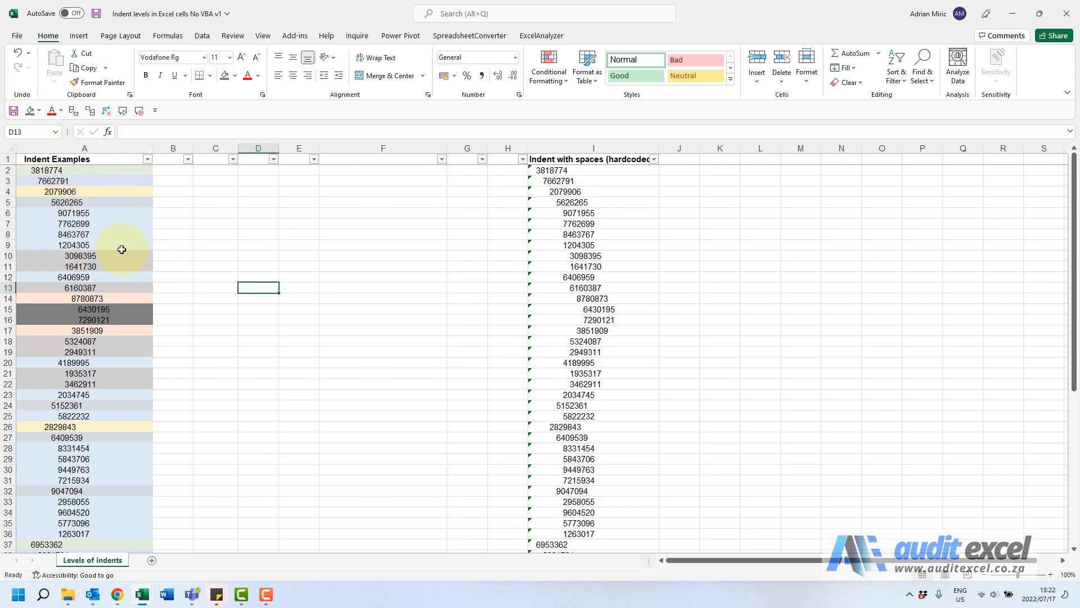
pyautogui.click(147, 159)
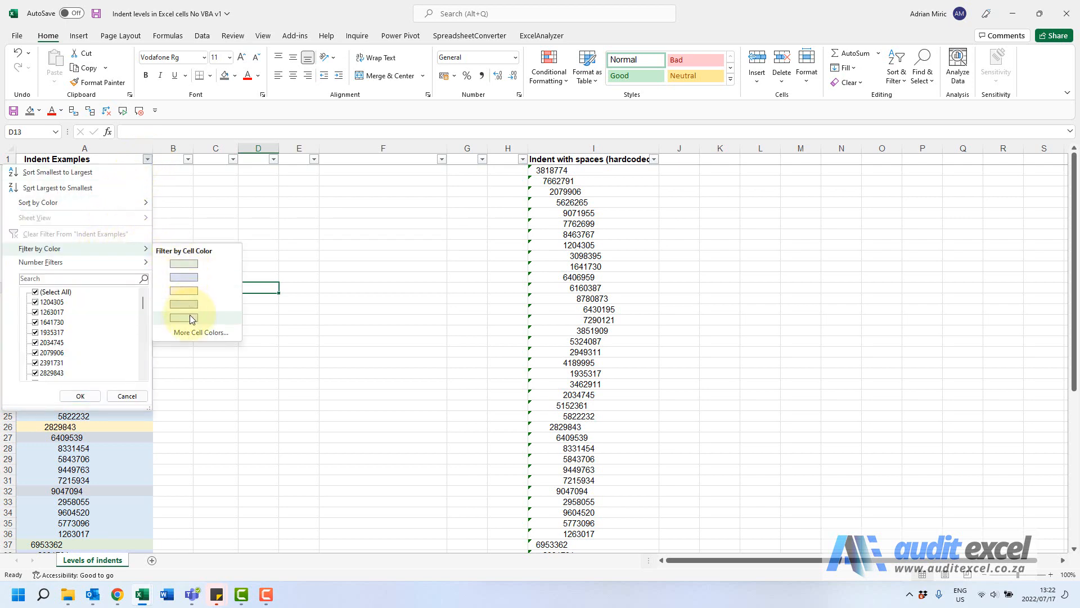
pyautogui.click(183, 317)
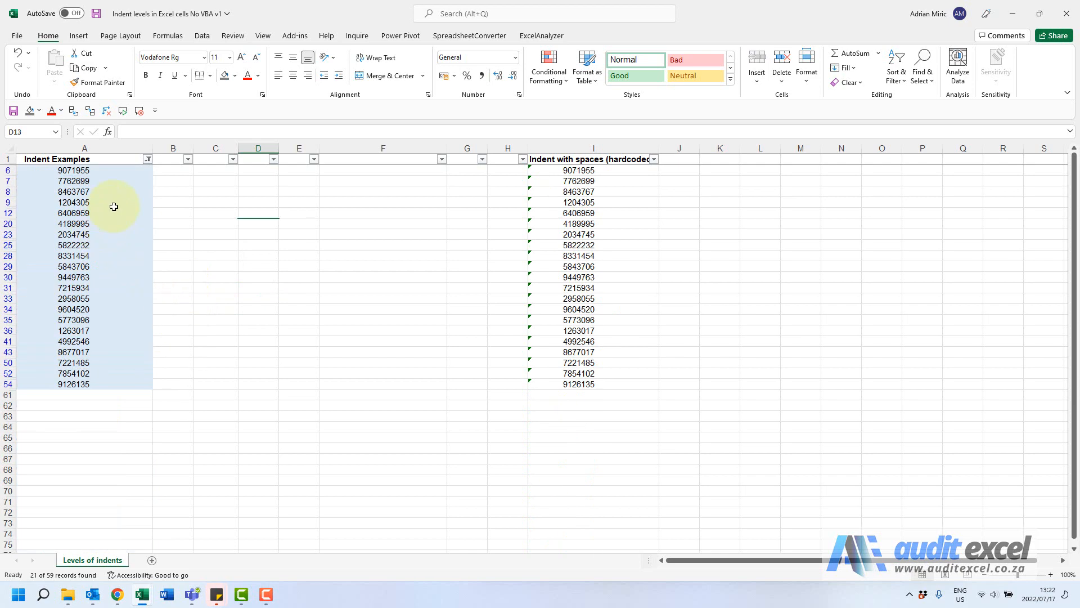
pyautogui.click(172, 170)
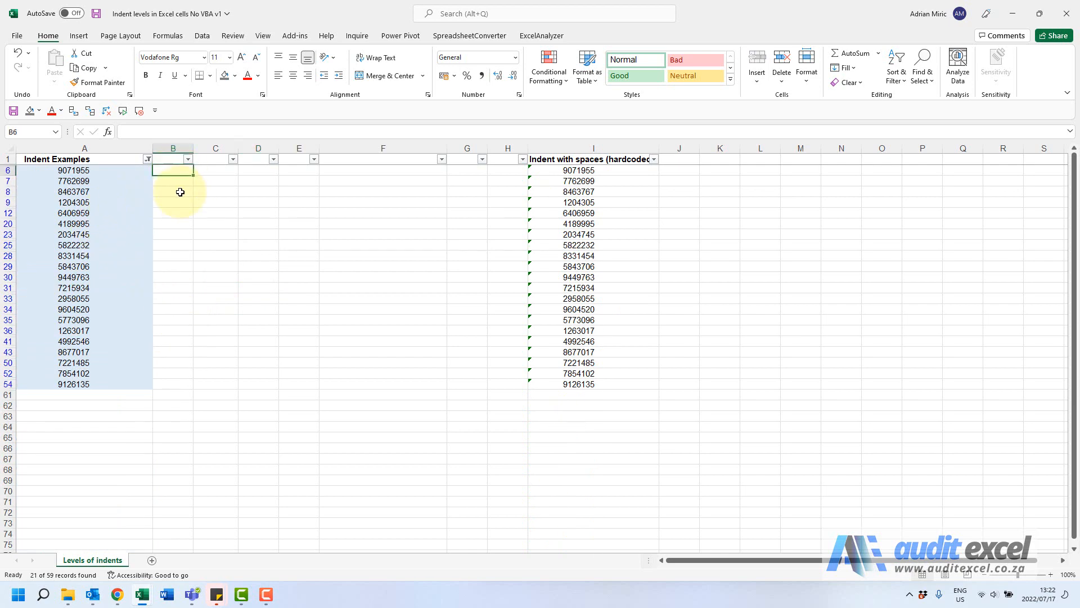
pyautogui.write('6')
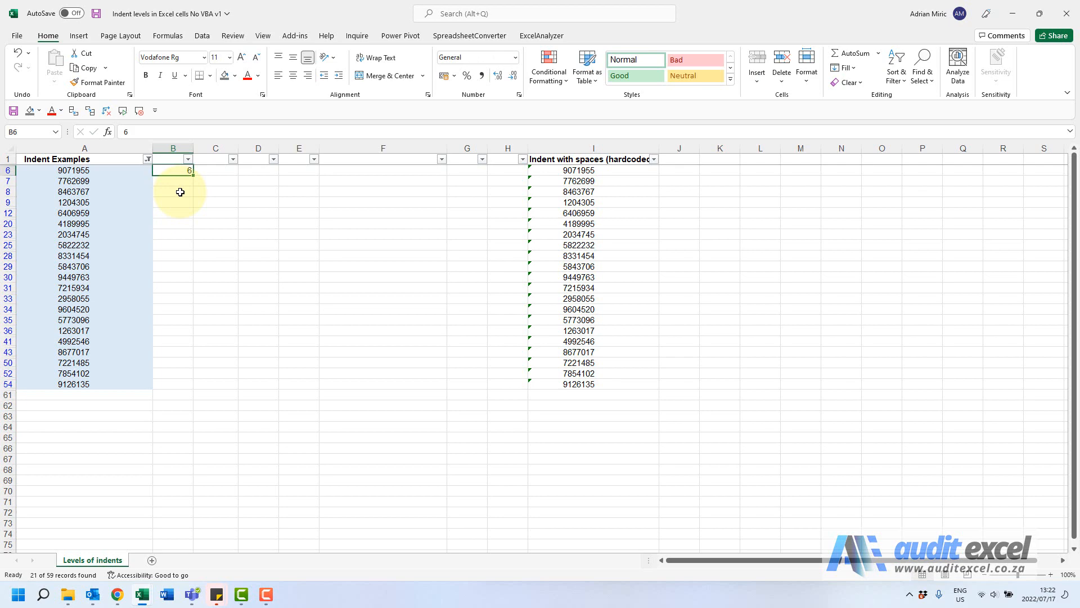
pyautogui.moveTo(180, 170); pyautogui.dragTo(177, 384)
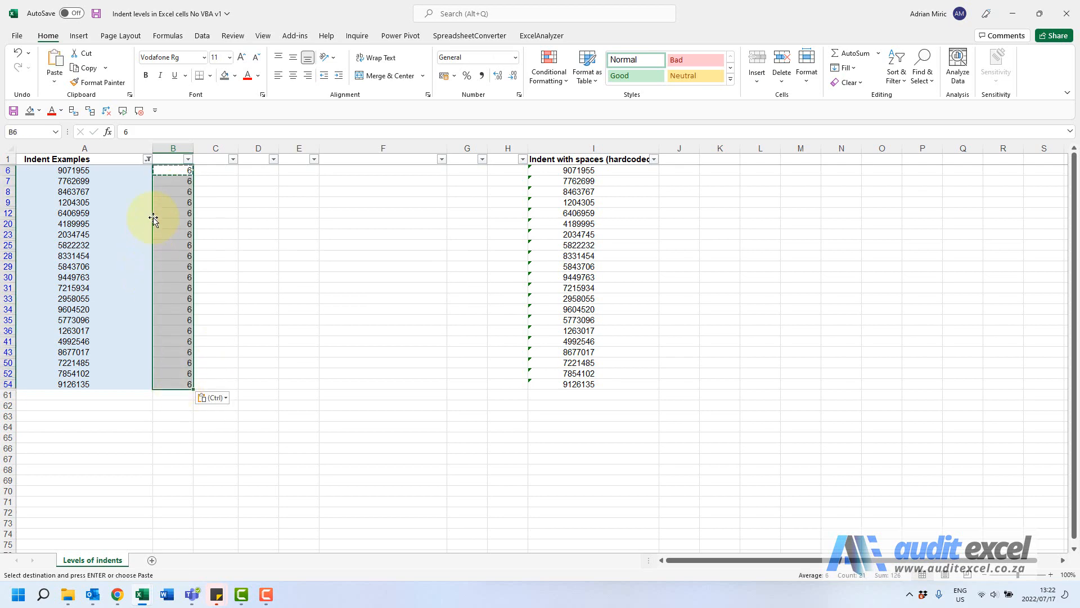
# Step: Refilter by the dark grey colour via More Cell Colors and enter 9 in column B for those rows
pyautogui.click(148, 158)
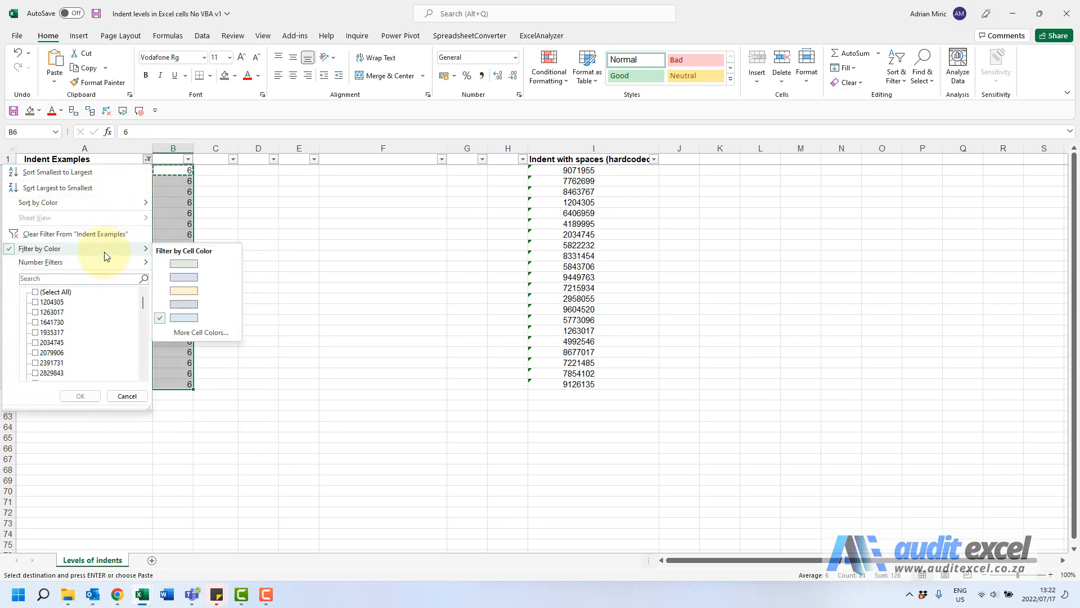
pyautogui.click(201, 332)
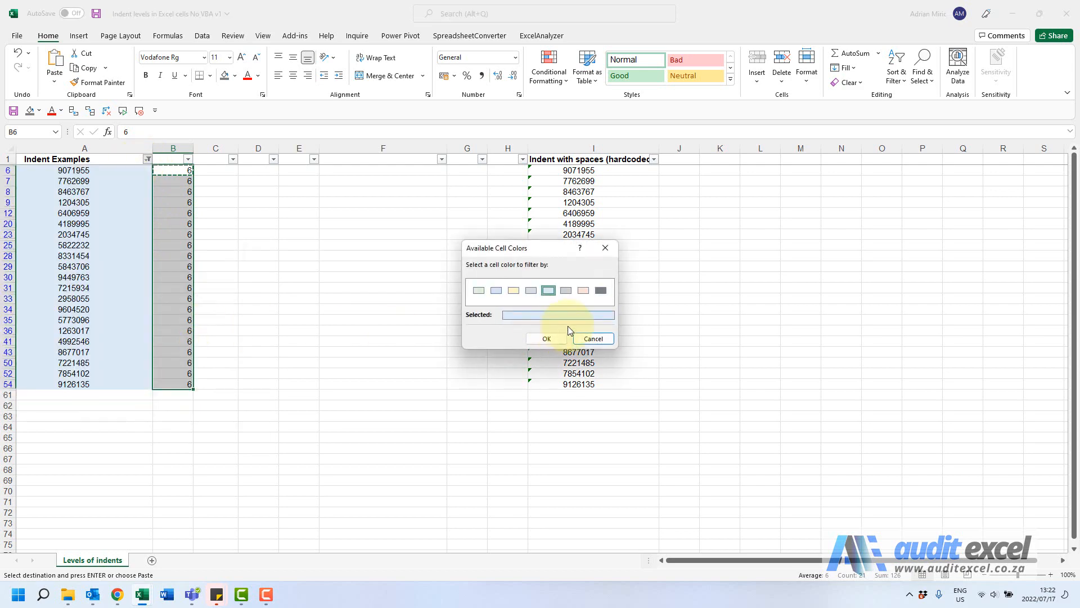
pyautogui.click(544, 338)
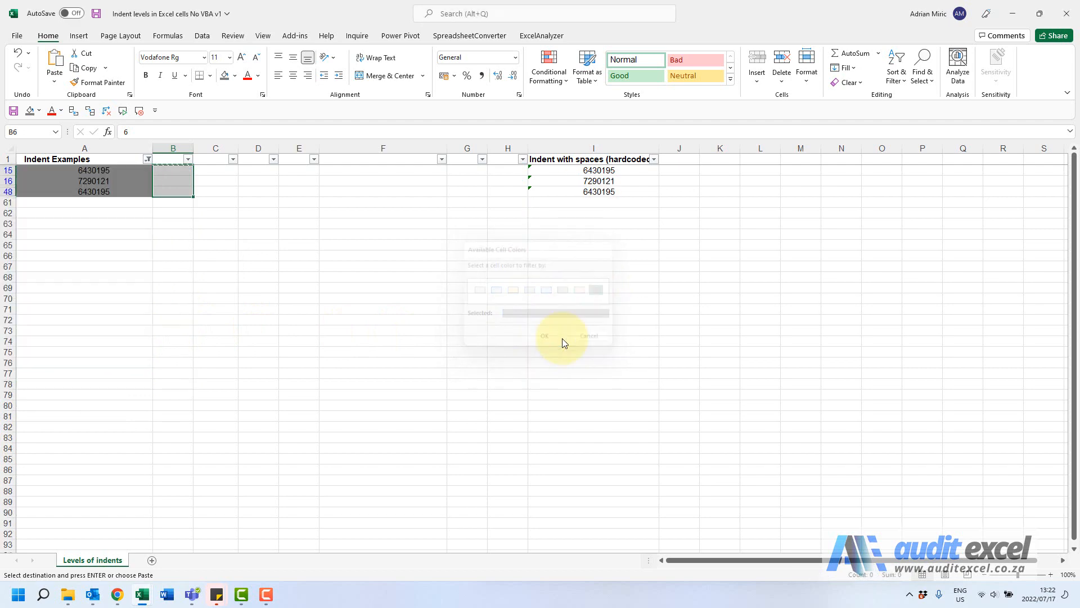
pyautogui.click(545, 335)
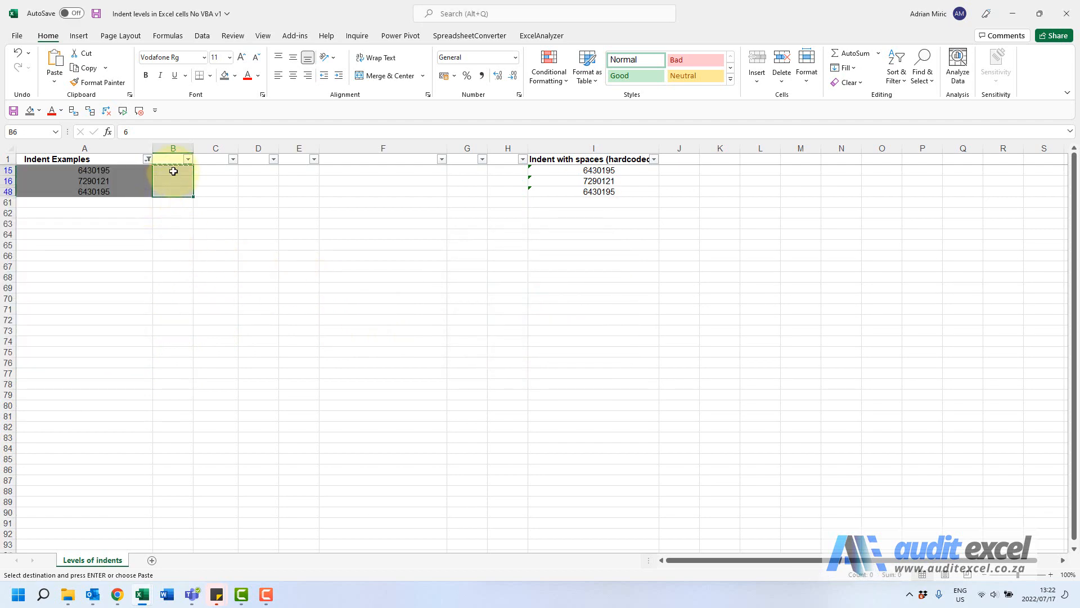
pyautogui.write('9')
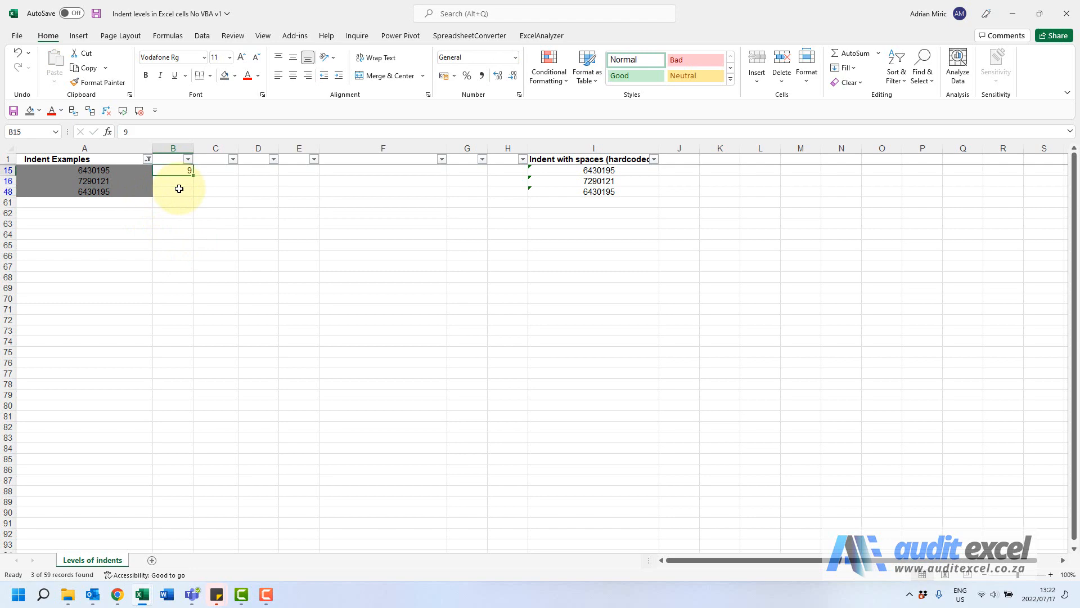
pyautogui.press('ctrl+c')
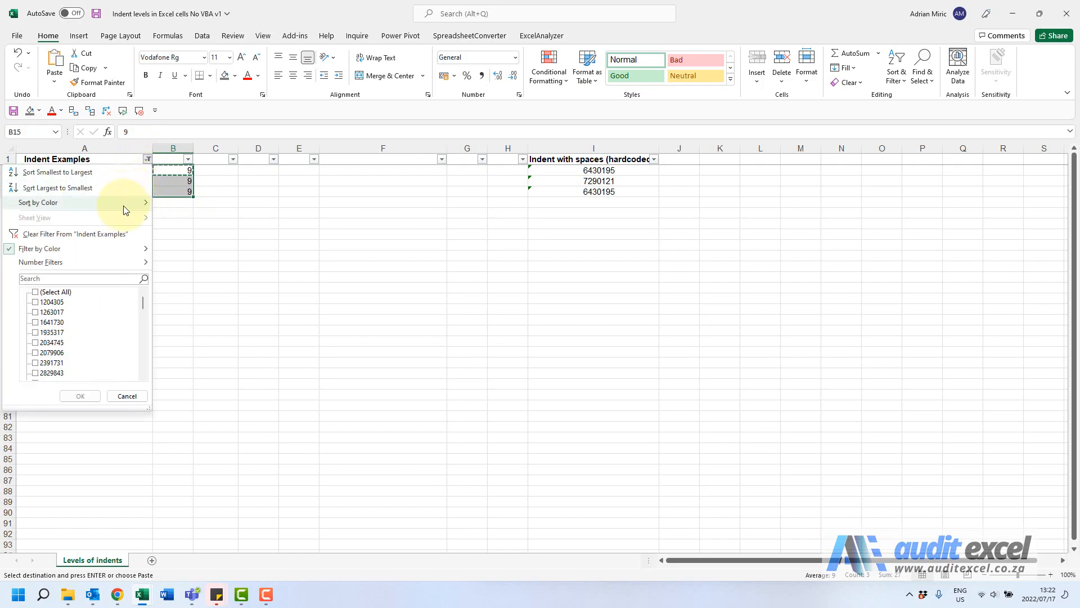
# Step: Clear the colour filter from Indent Examples so all accounts show levels 2–9 in column B
pyautogui.click(126, 395)
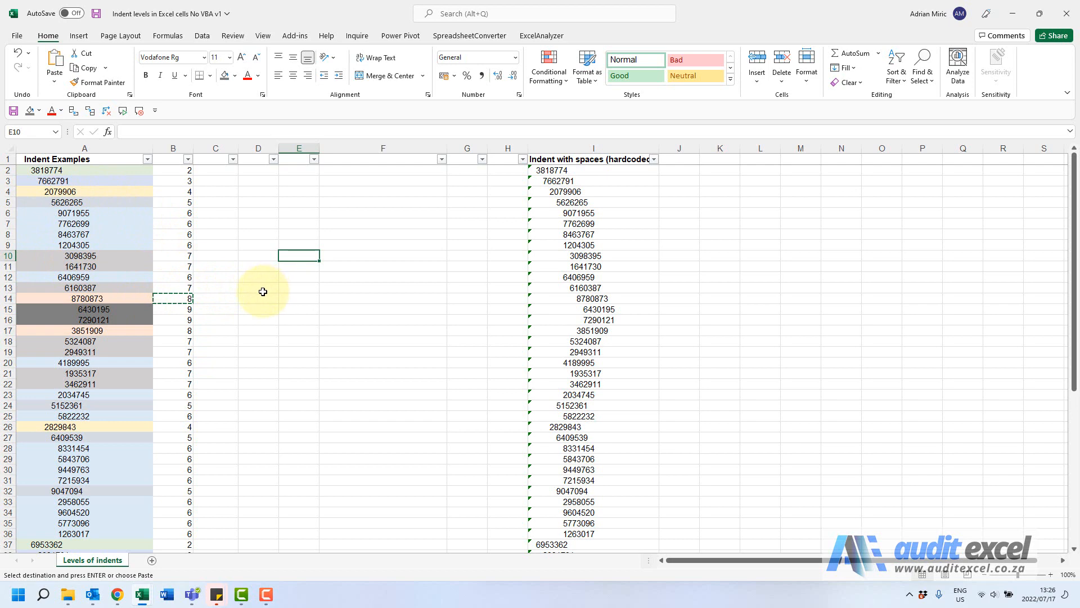
pyautogui.moveTo(190, 232)
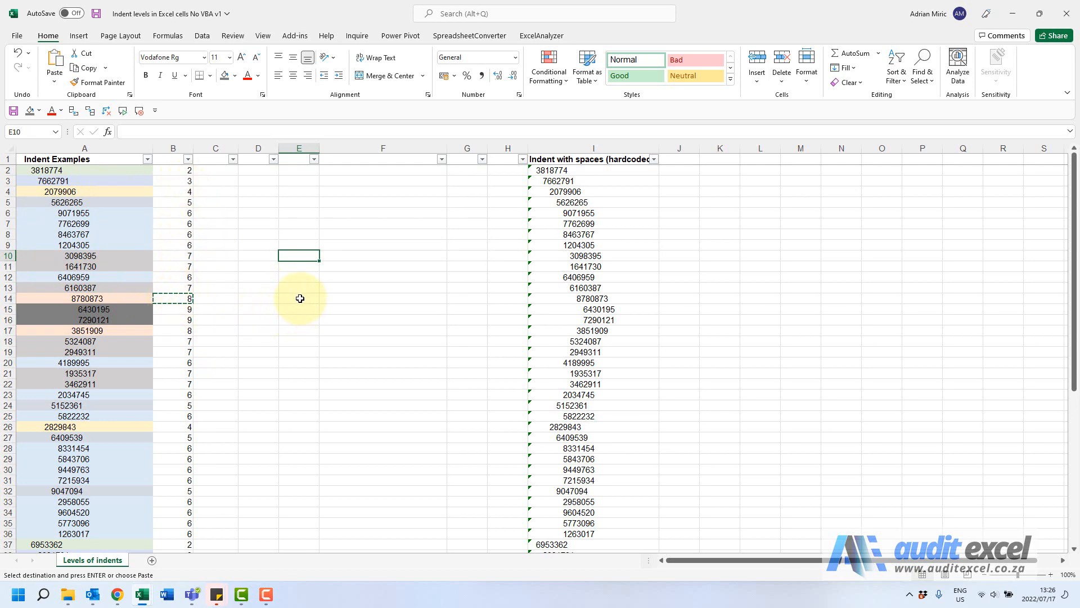
pyautogui.click(298, 297)
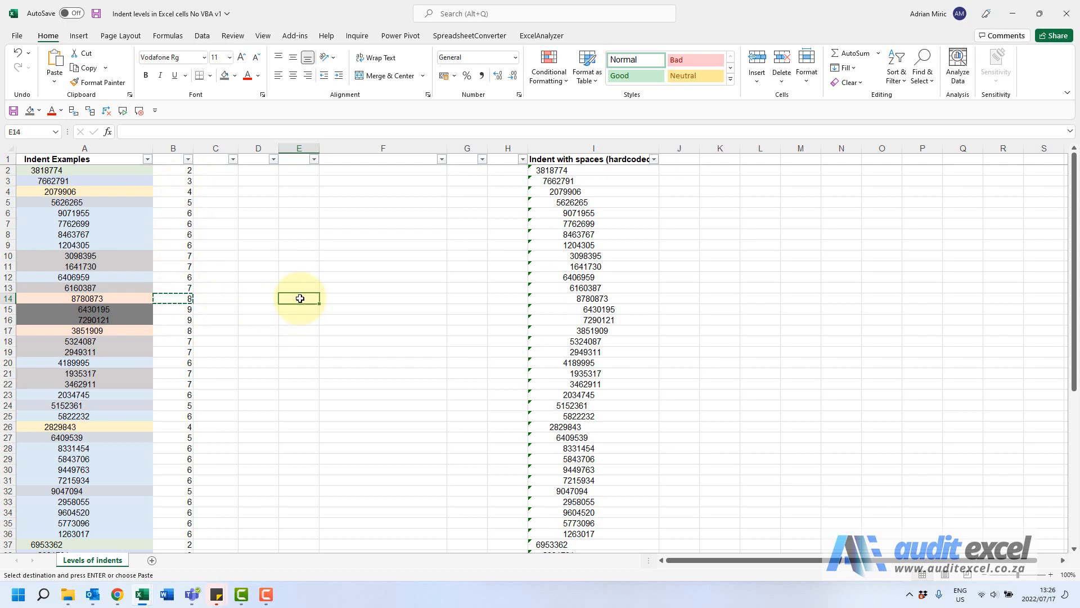
pyautogui.moveTo(115, 237)
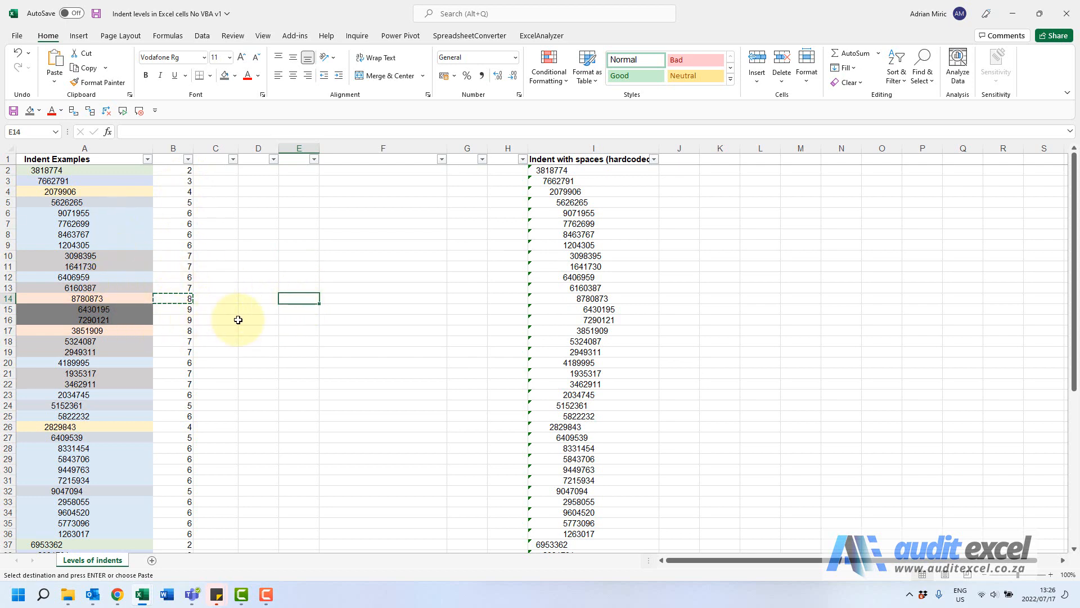
pyautogui.moveTo(263, 350)
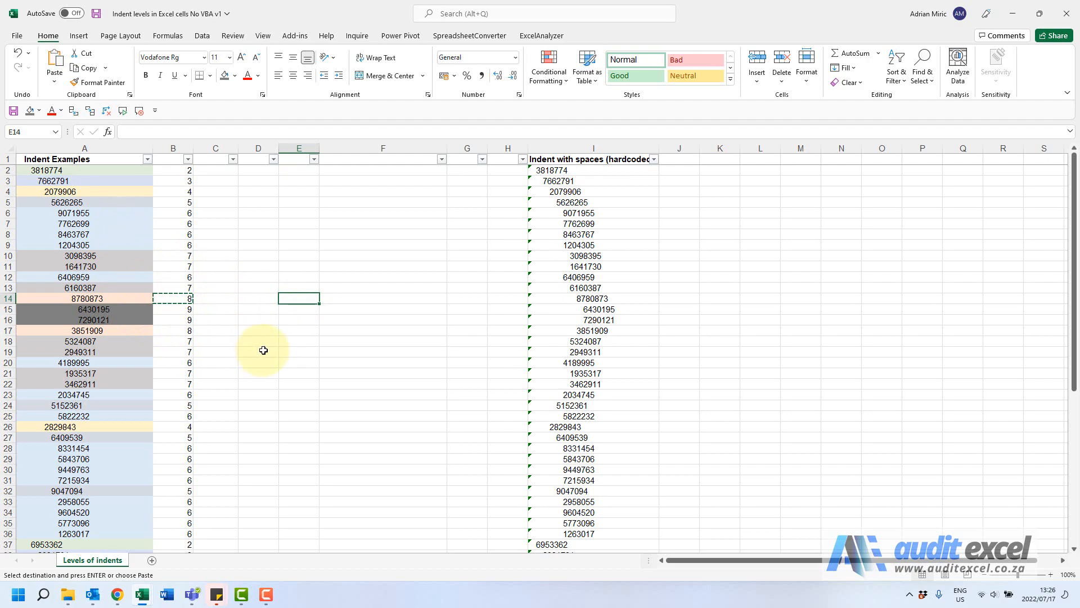